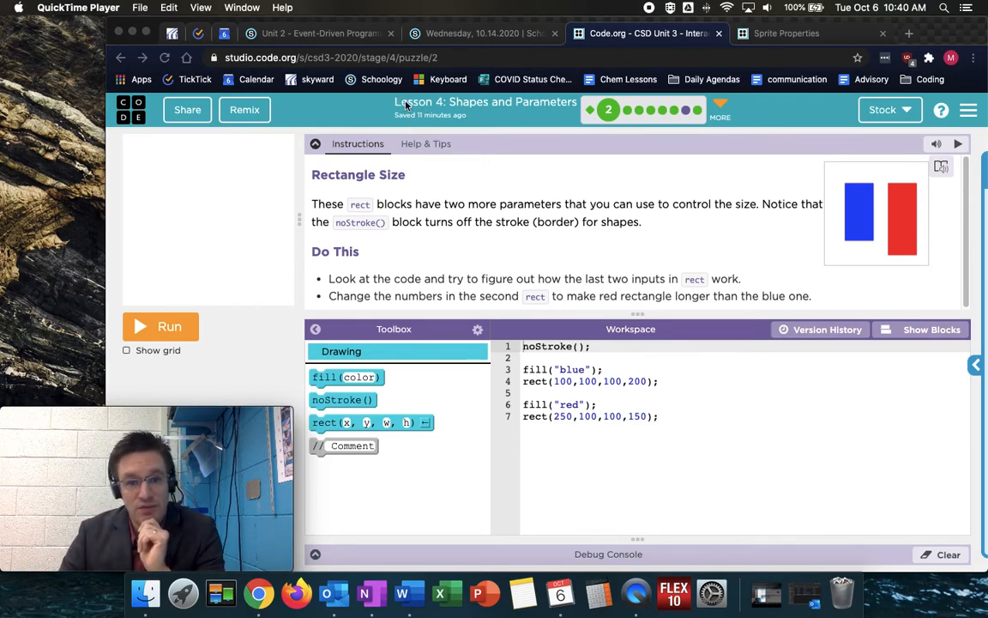
pyautogui.moveTo(758, 117)
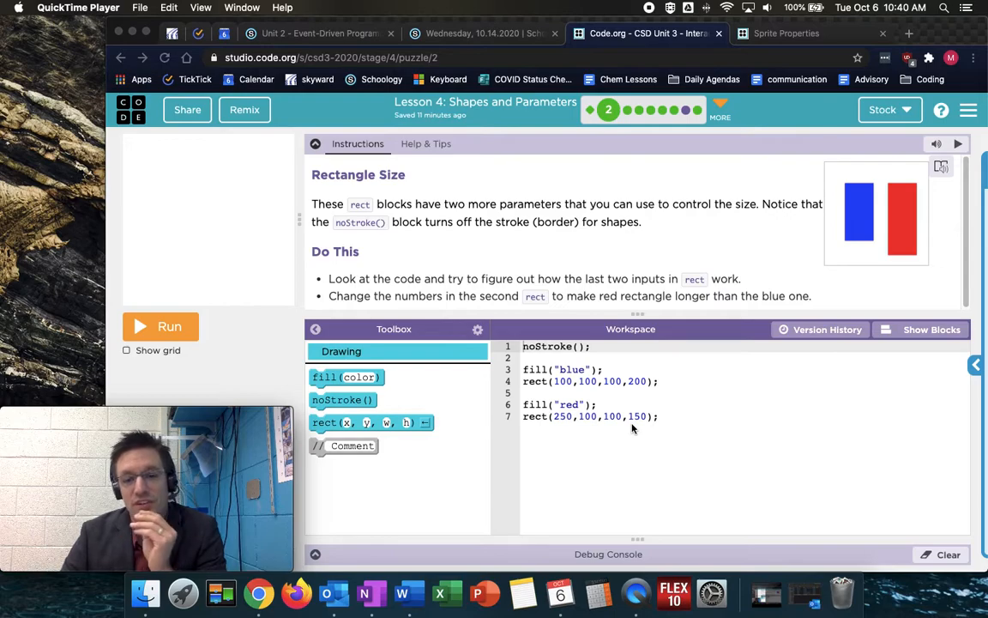
pyautogui.moveTo(525, 222)
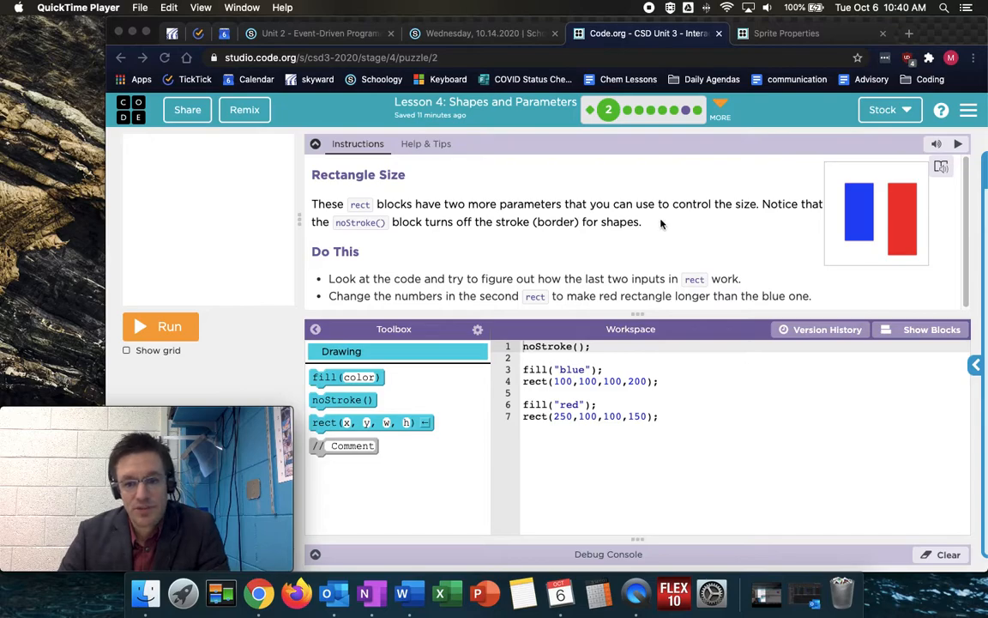
pyautogui.moveTo(536, 391)
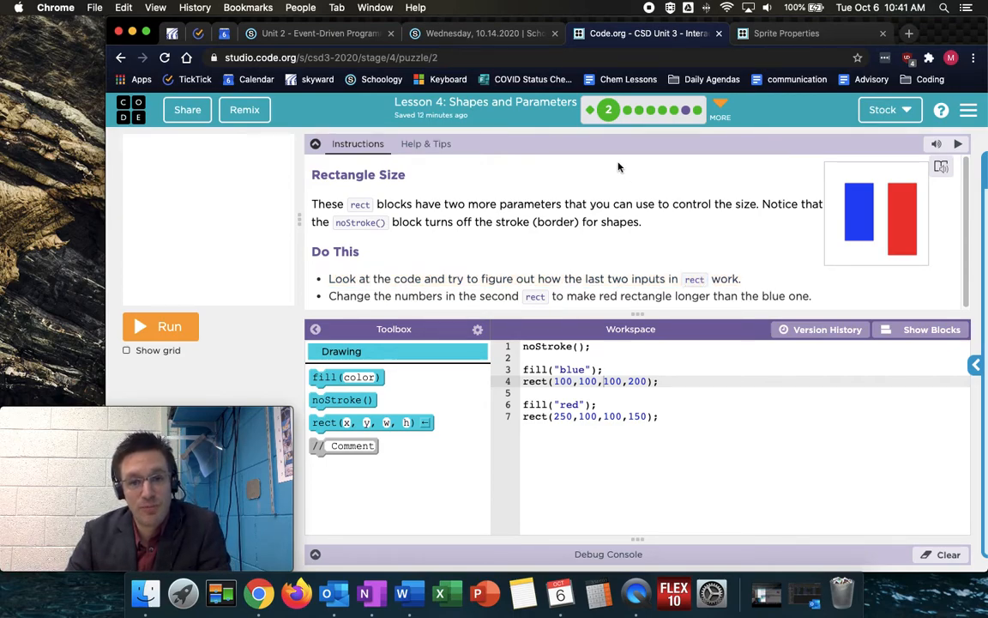
pyautogui.moveTo(606, 182)
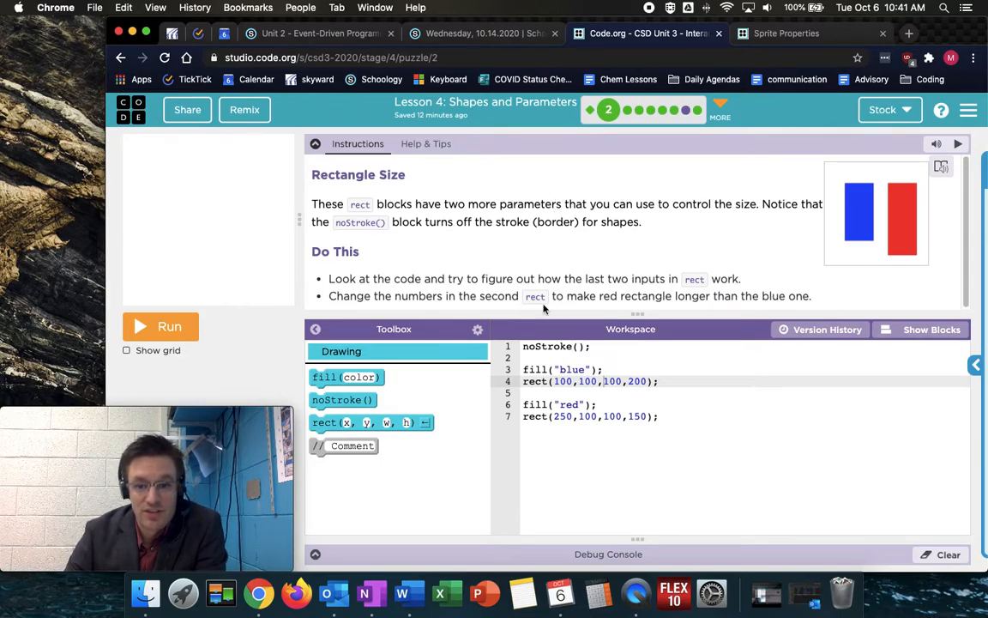
pyautogui.moveTo(470, 341)
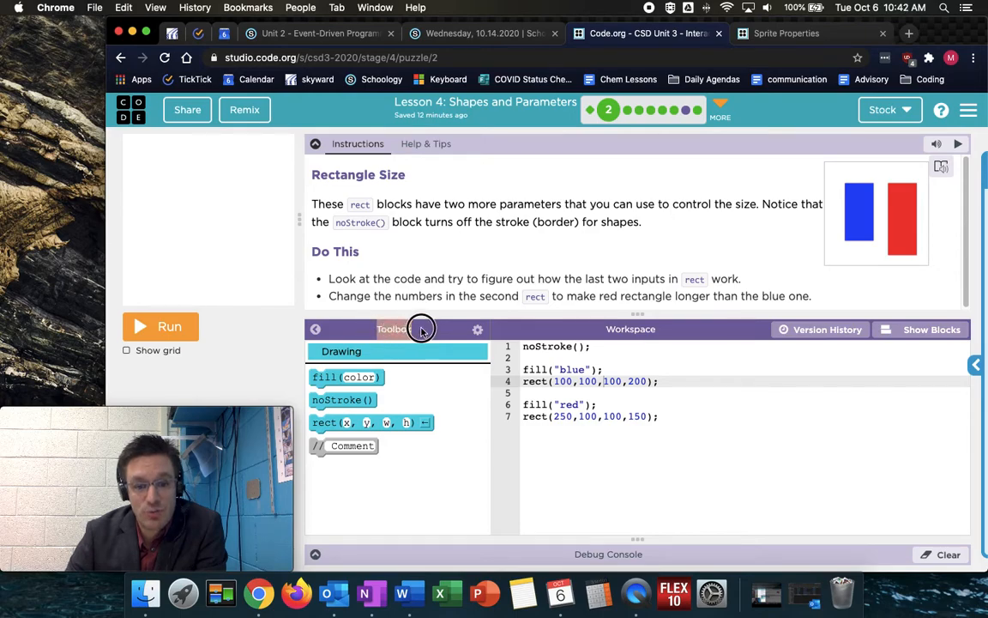
pyautogui.moveTo(563, 332)
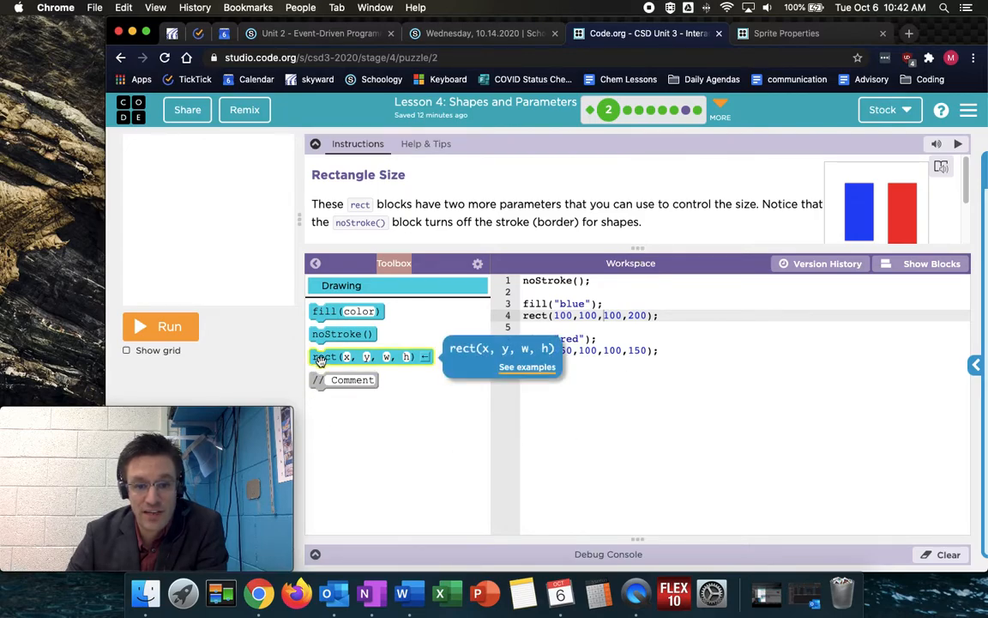
pyautogui.moveTo(401, 356)
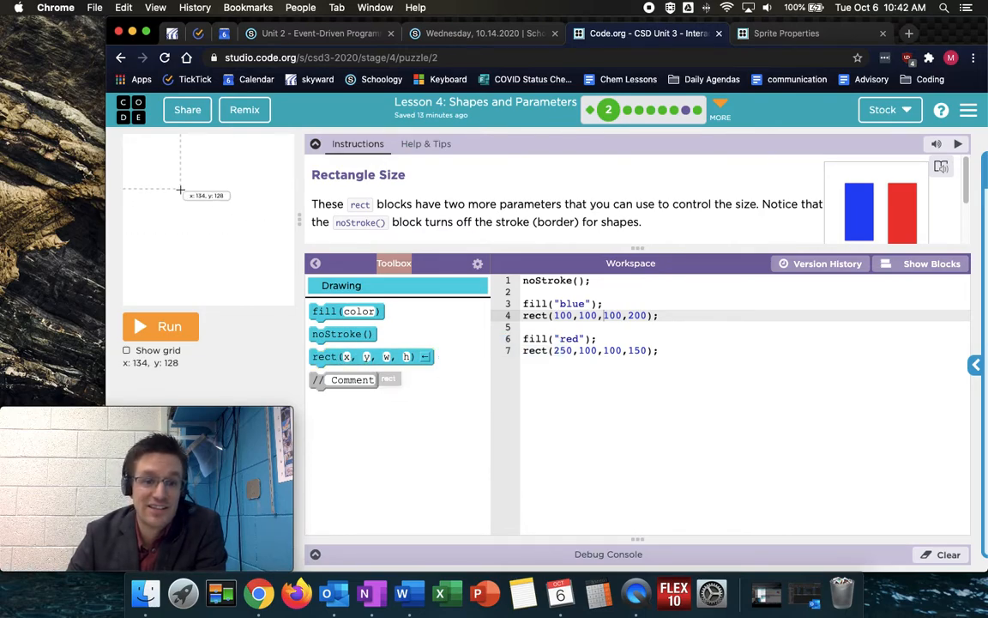
pyautogui.moveTo(217, 229)
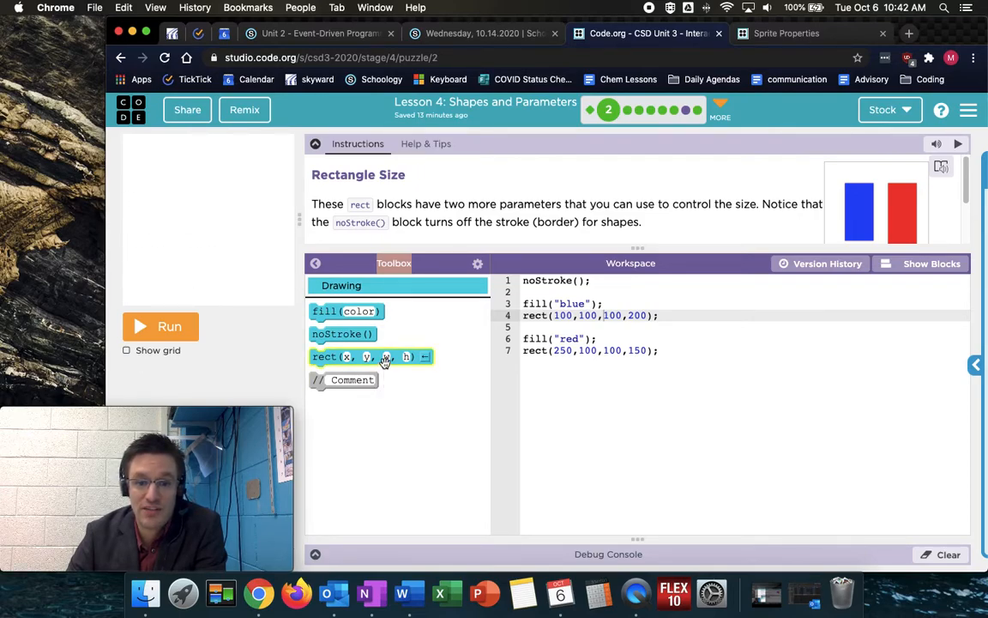
pyautogui.moveTo(408, 355)
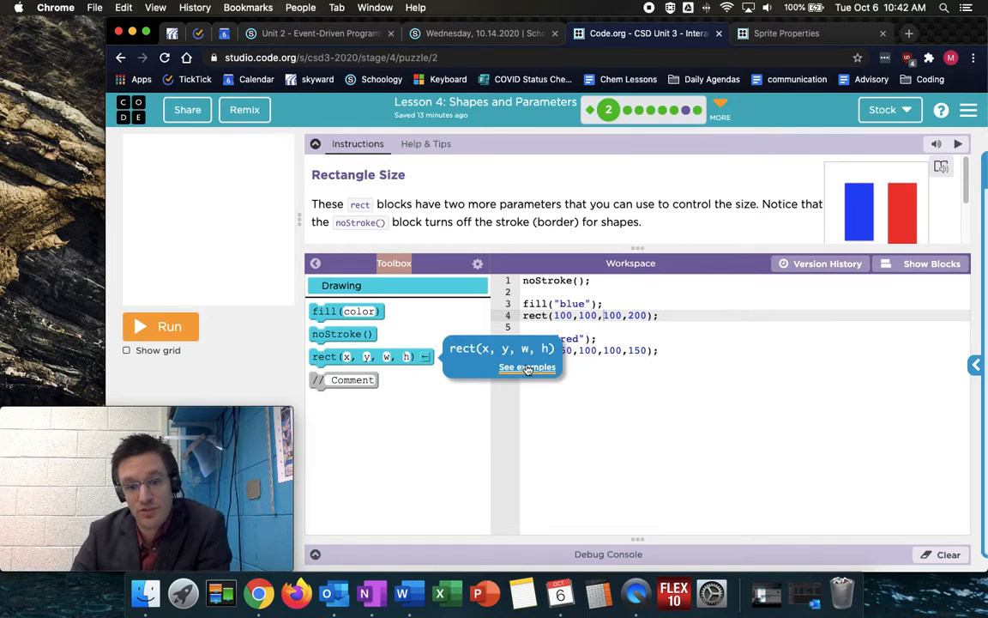
pyautogui.click(527, 367)
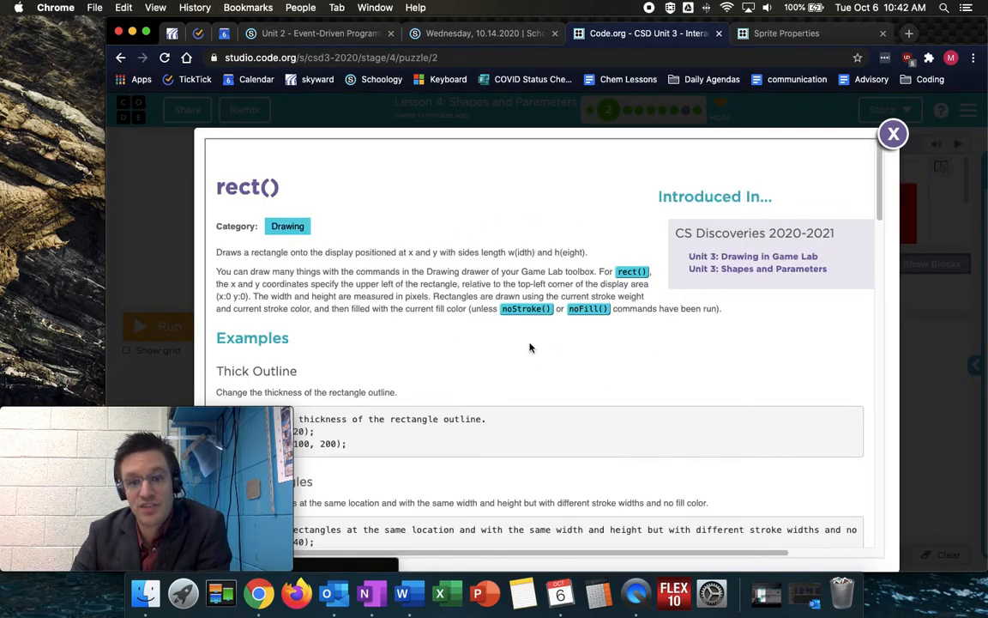
pyautogui.scroll(-3)
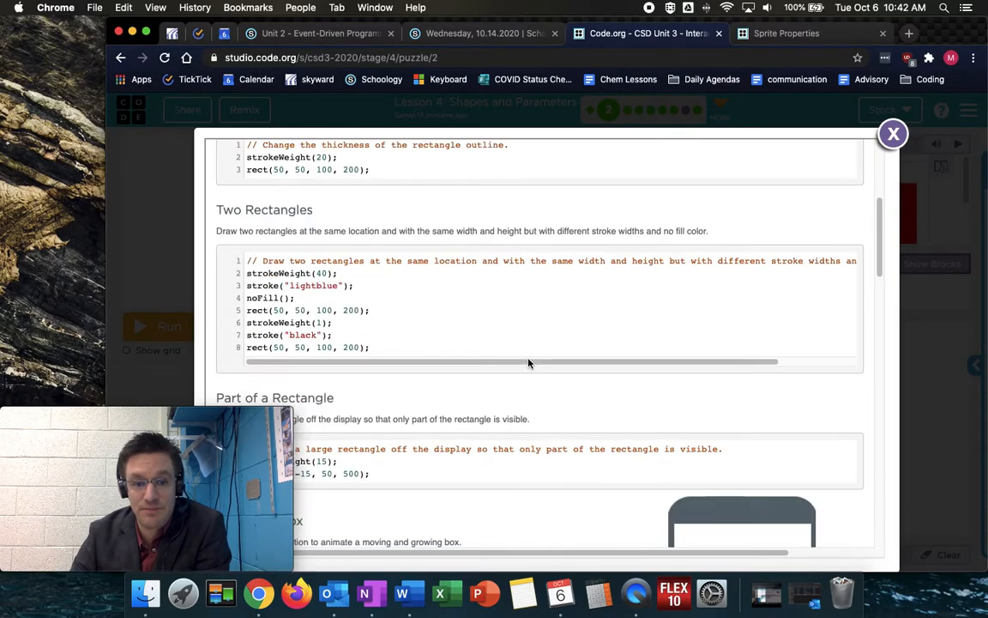
pyautogui.scroll(-3)
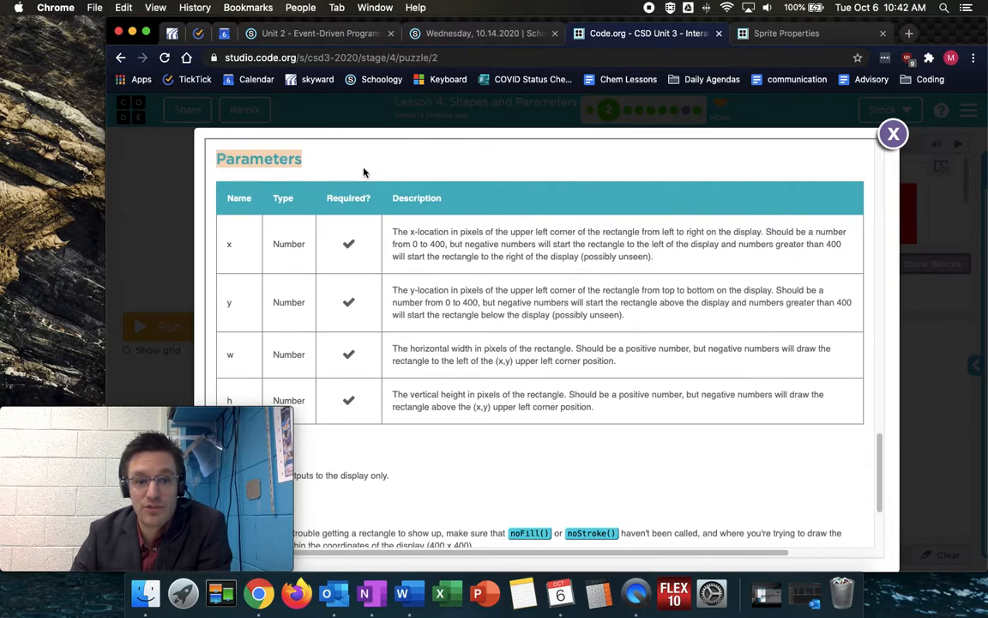
pyautogui.scroll(-3)
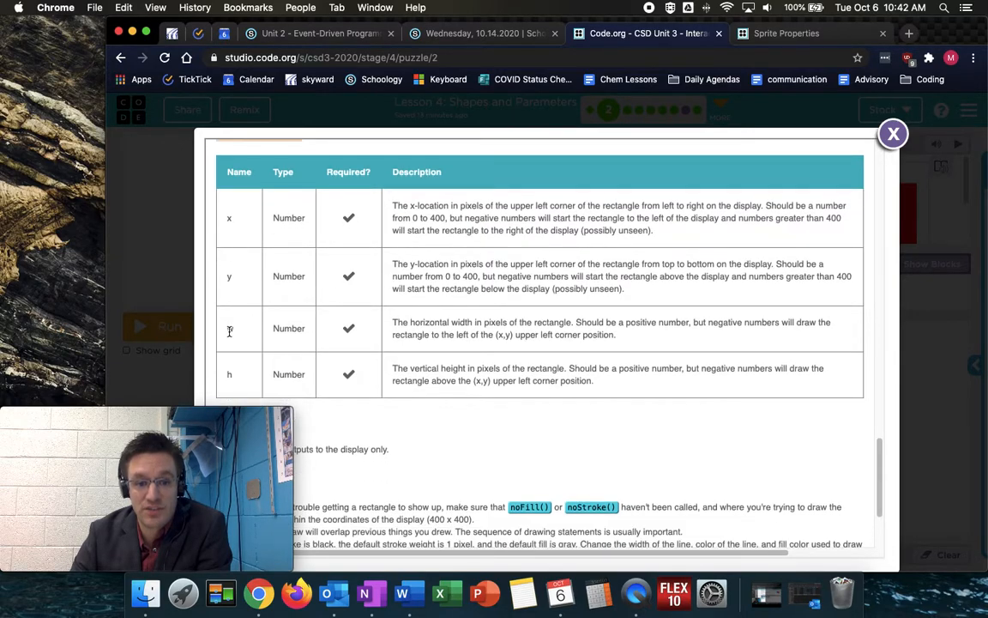
pyautogui.doubleClick(288, 328)
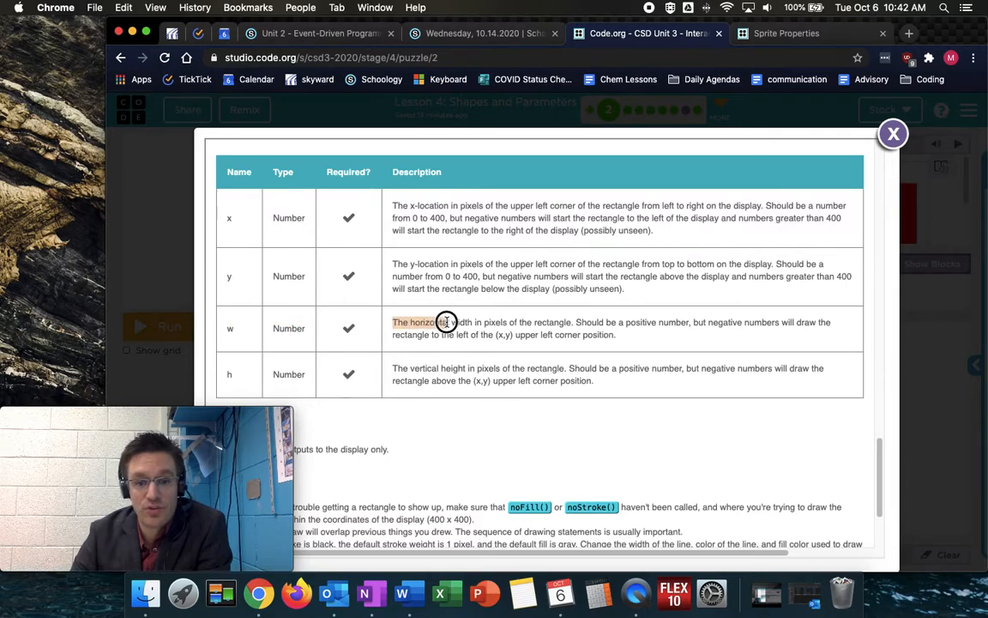
pyautogui.moveTo(446, 322); pyautogui.dragTo(570, 323)
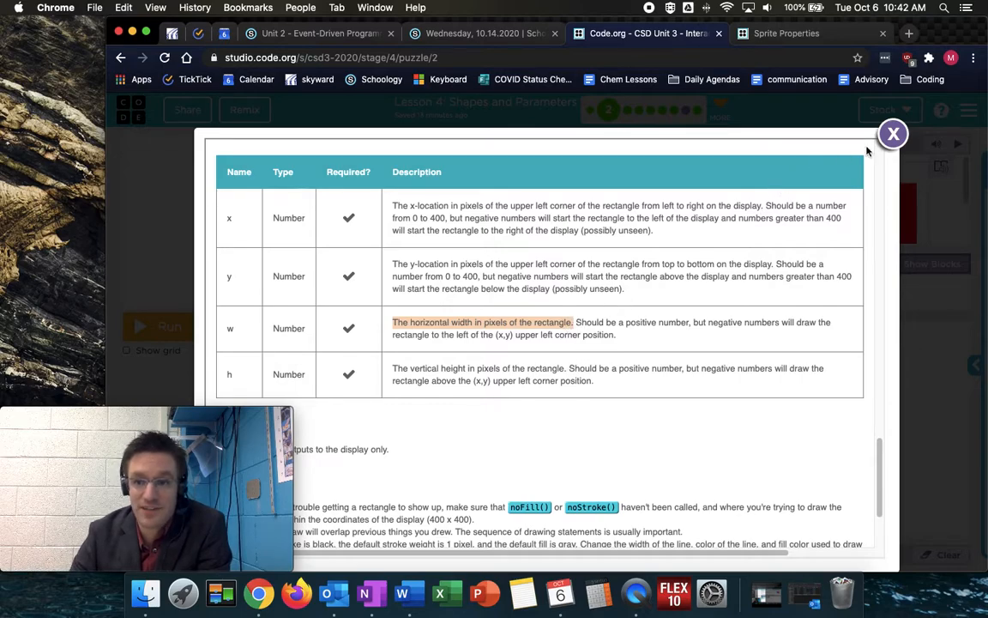
pyautogui.click(892, 133)
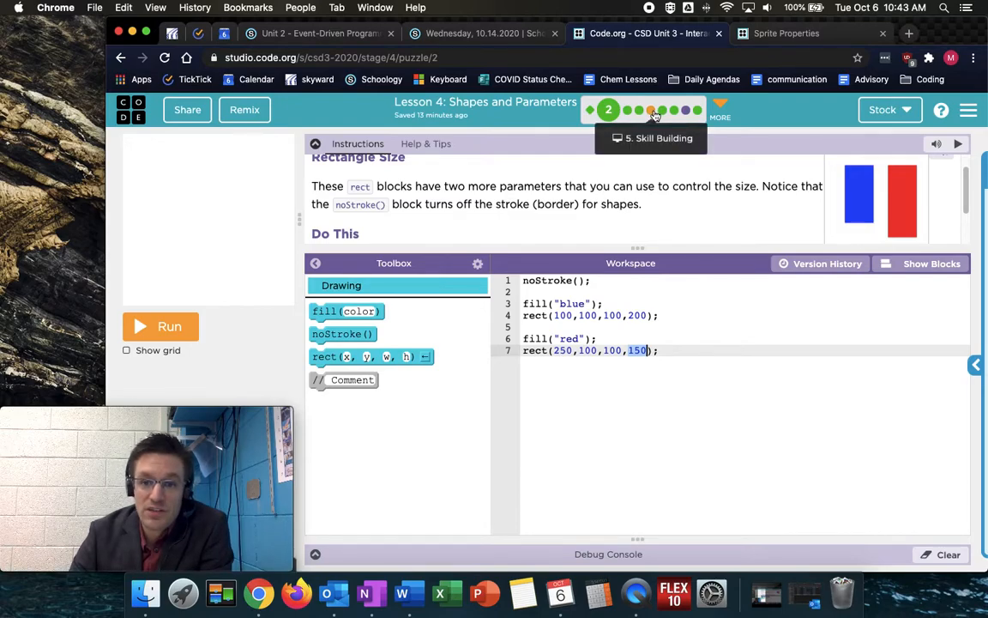
# Jump to puzzle 6, Debug - Using 4 Parameters, and view its program as text code
pyautogui.click(663, 110)
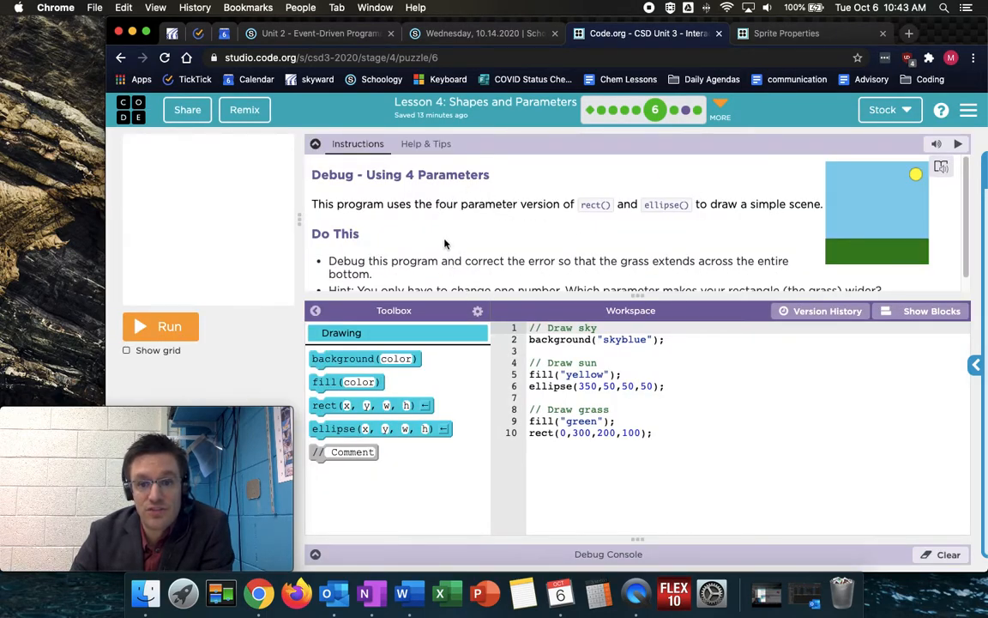
pyautogui.scroll(-3)
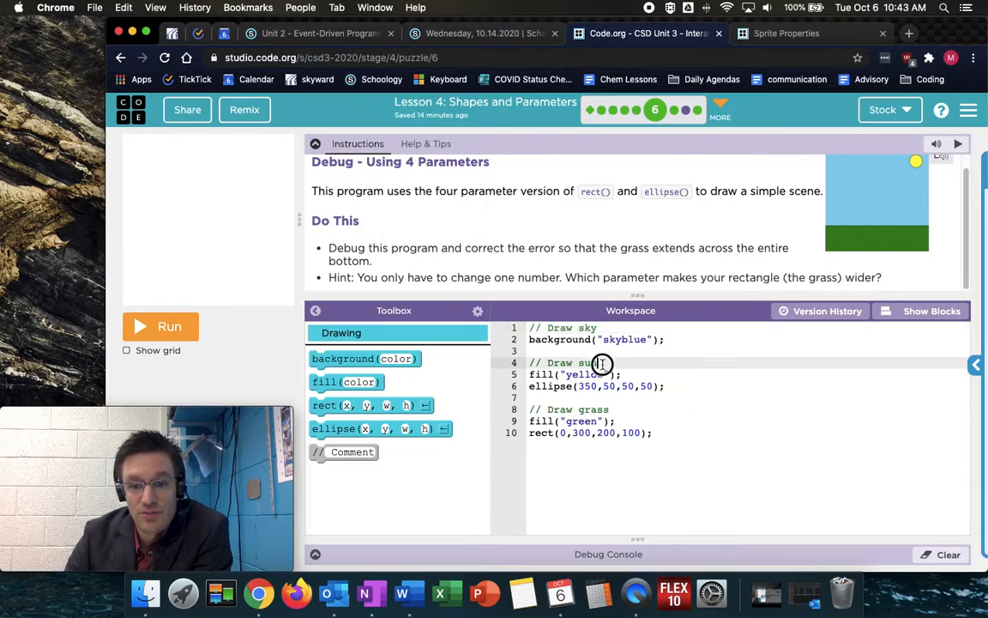
pyautogui.click(601, 408)
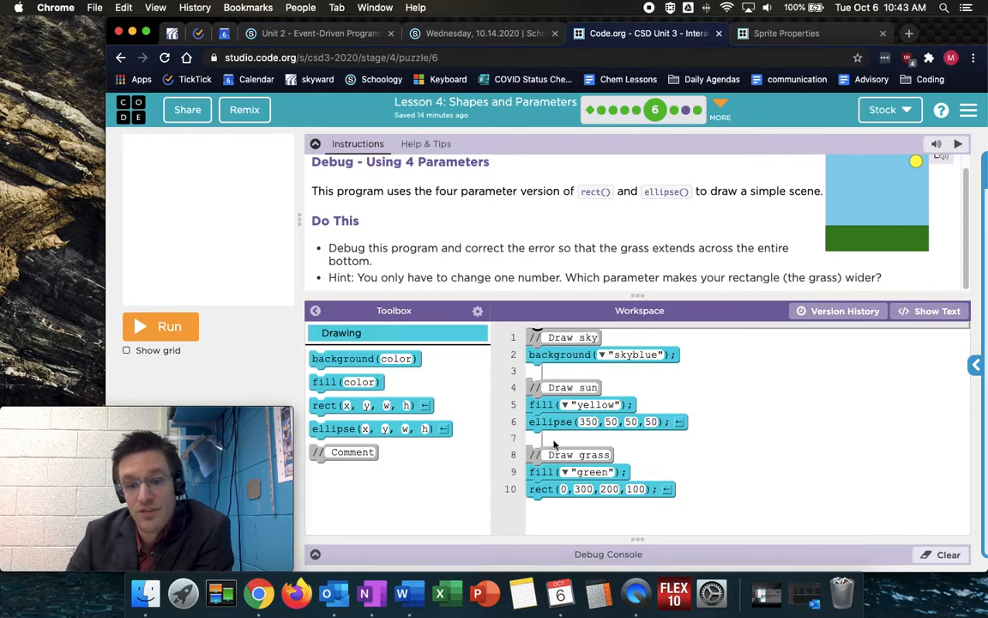
pyautogui.moveTo(930, 311)
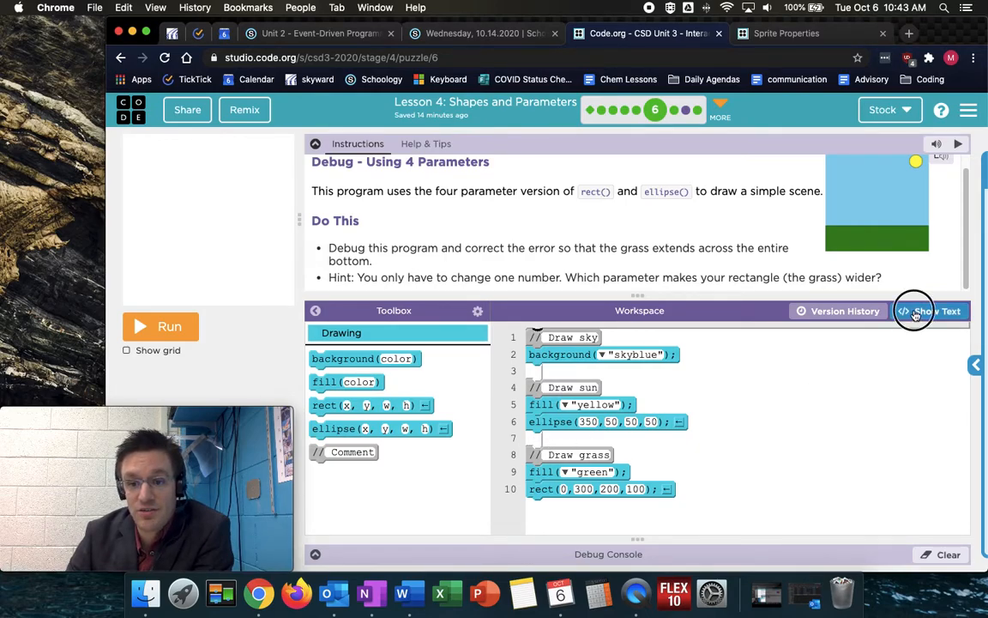
pyautogui.click(930, 310)
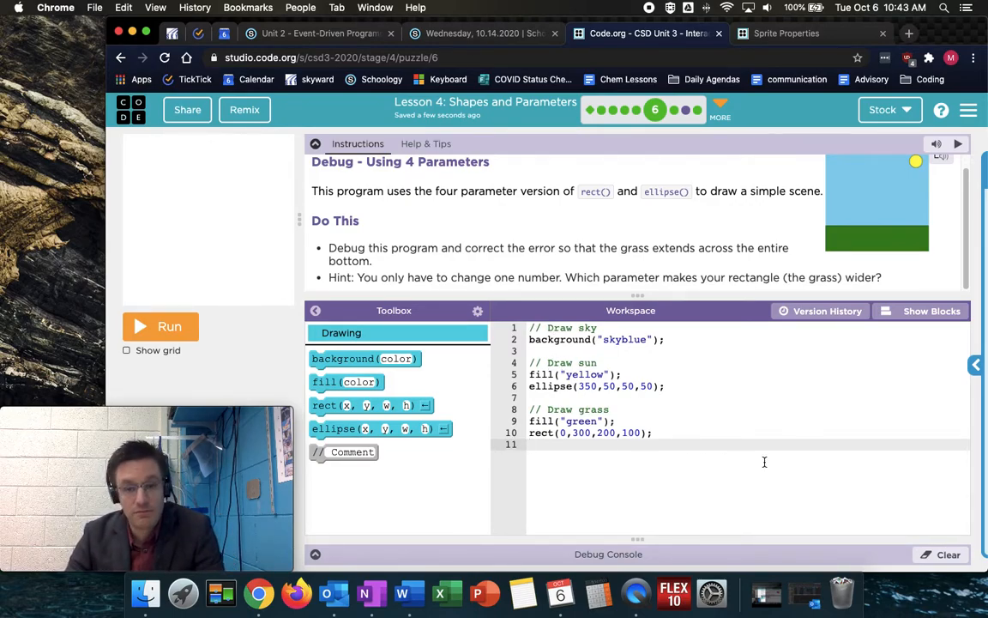
# Write the comment "// this is a comment." at the end of the sky, sun and grass program
pyautogui.write('//')
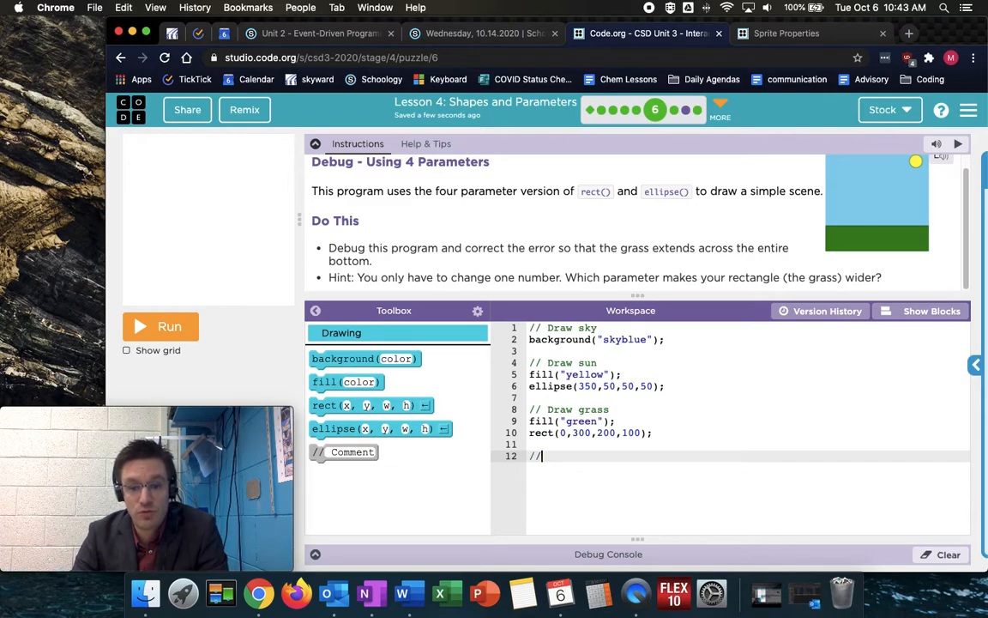
pyautogui.write('this is a')
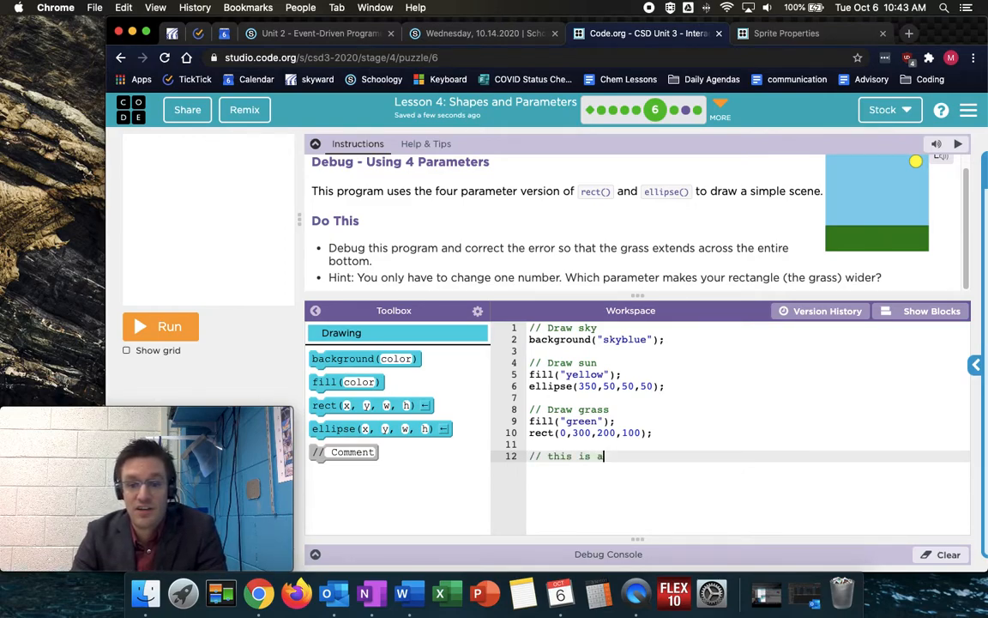
pyautogui.write('comment.')
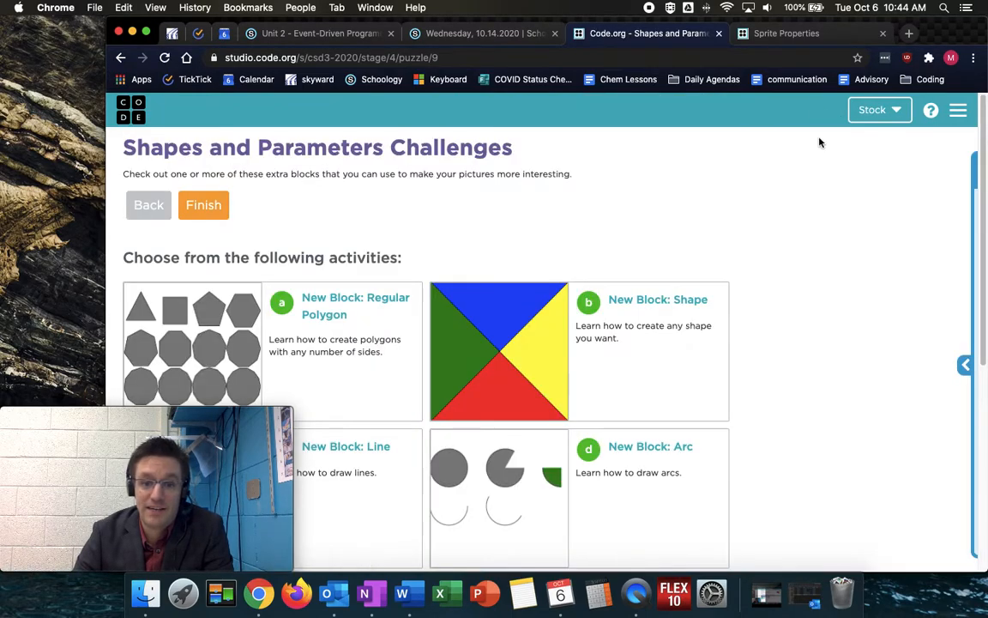
# Scroll the challenges list to reveal the fifth activity, Make a Shape Scene
pyautogui.scroll(-3)
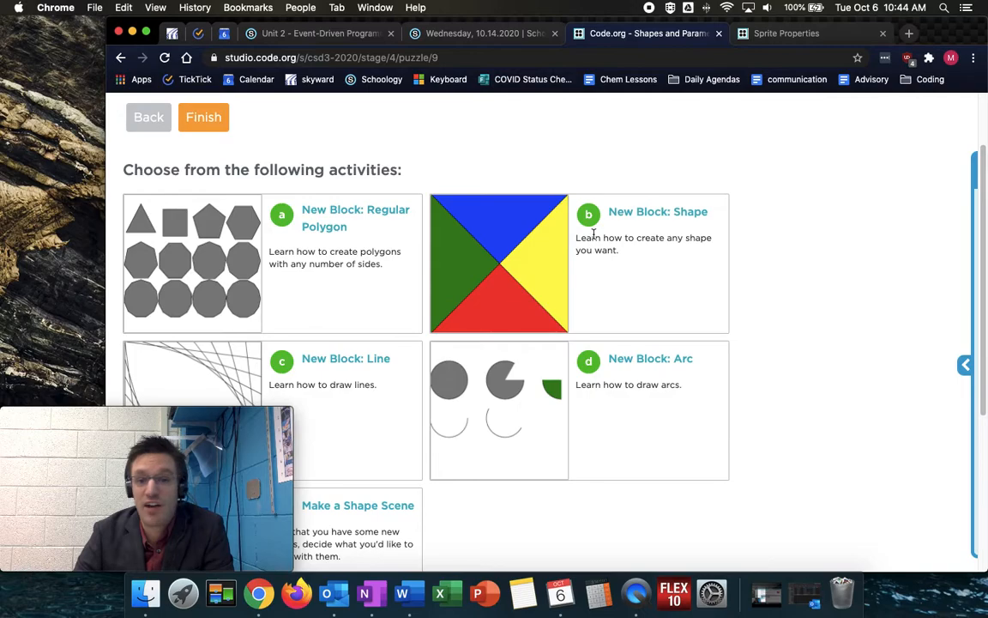
pyautogui.scroll(-3)
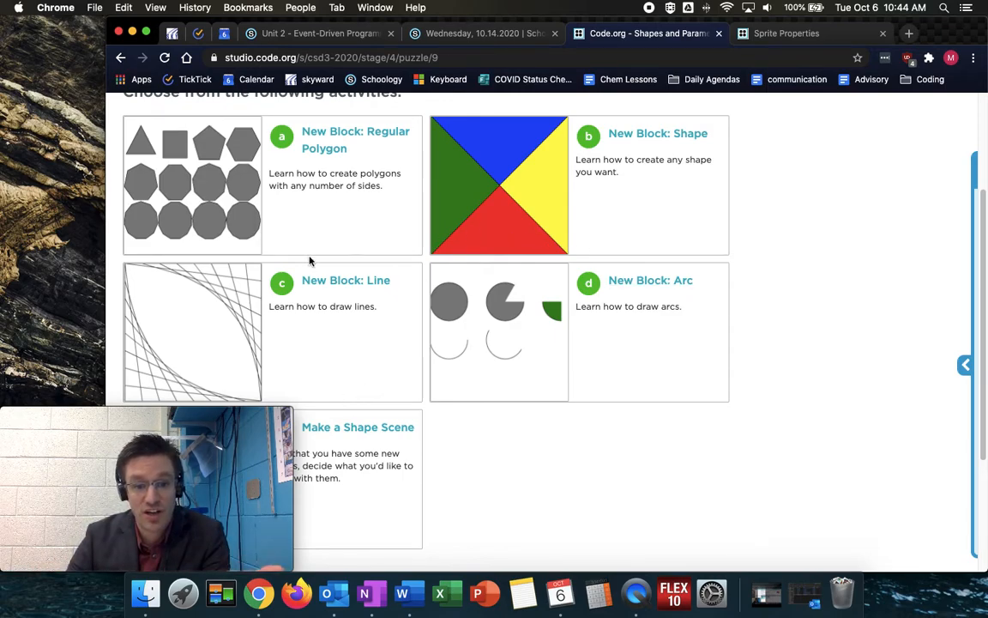
pyautogui.moveTo(391, 355)
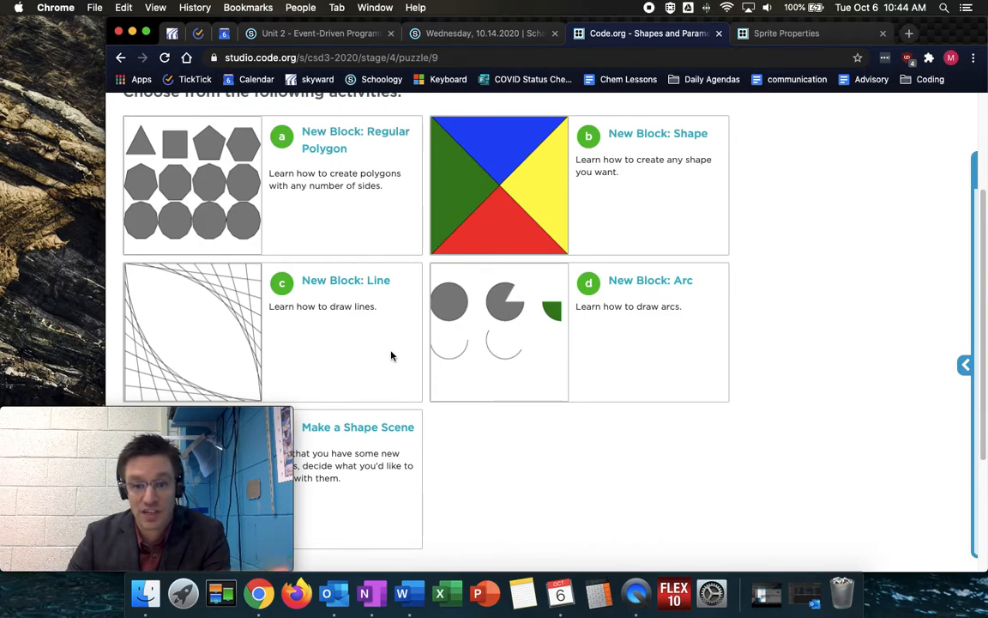
pyautogui.moveTo(443, 268)
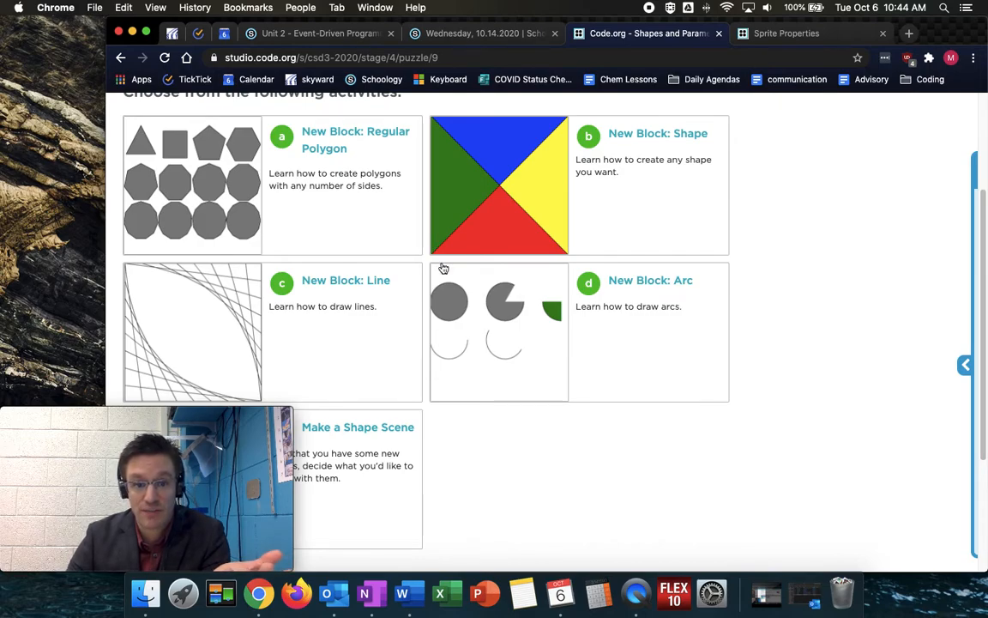
pyautogui.moveTo(482, 170)
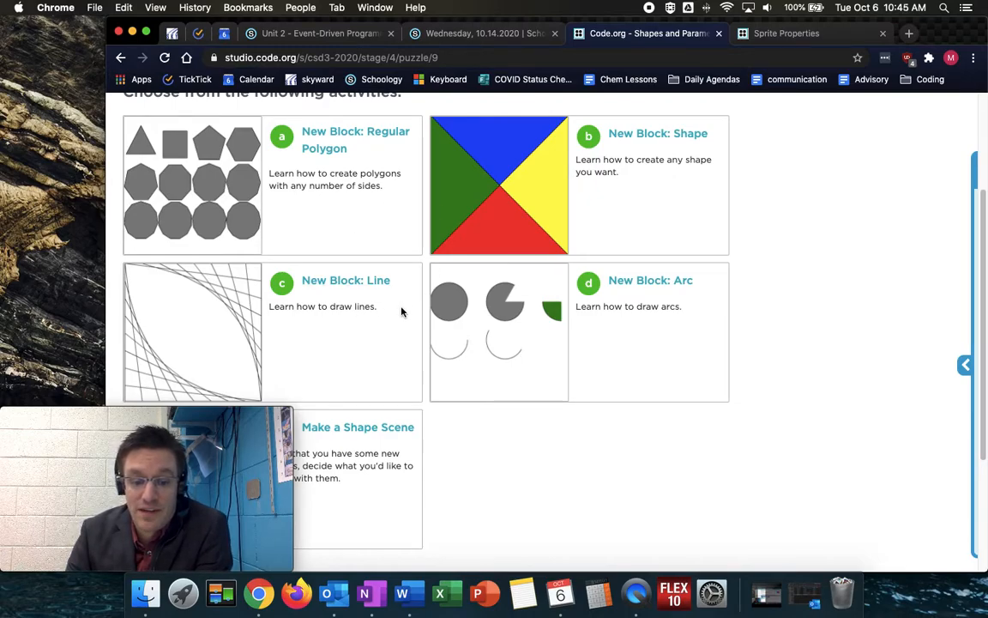
pyautogui.moveTo(650, 282)
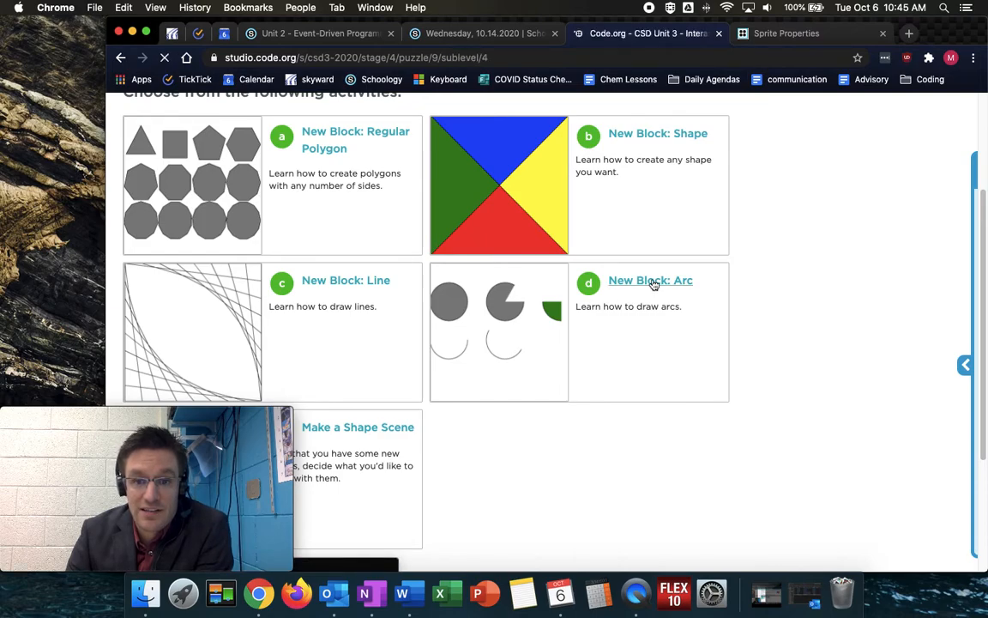
# Open the New Block: Arc activity with its starter arc code
pyautogui.click(650, 281)
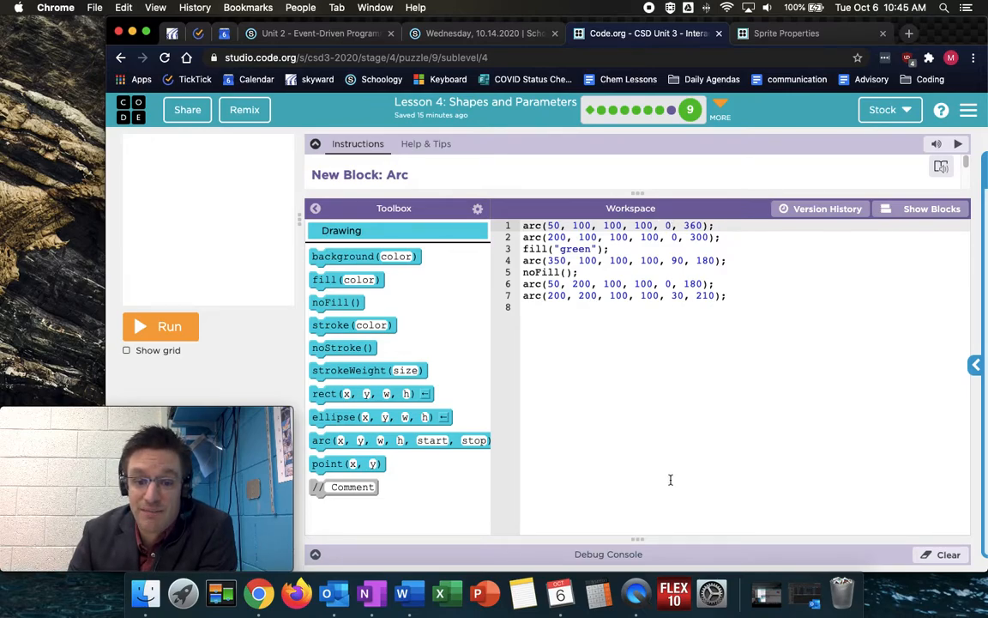
pyautogui.moveTo(322, 440)
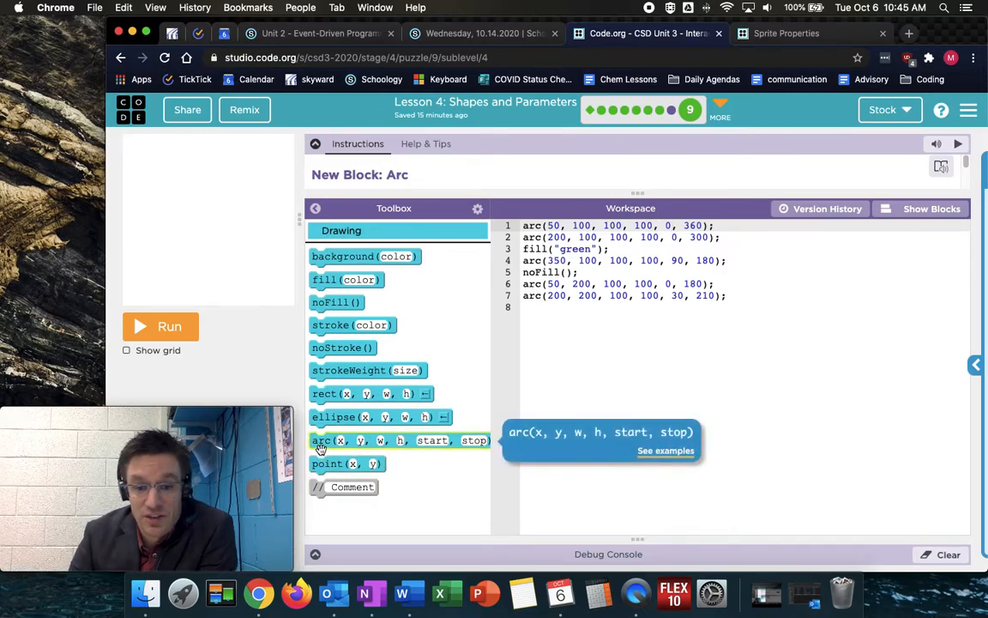
pyautogui.moveTo(342, 439)
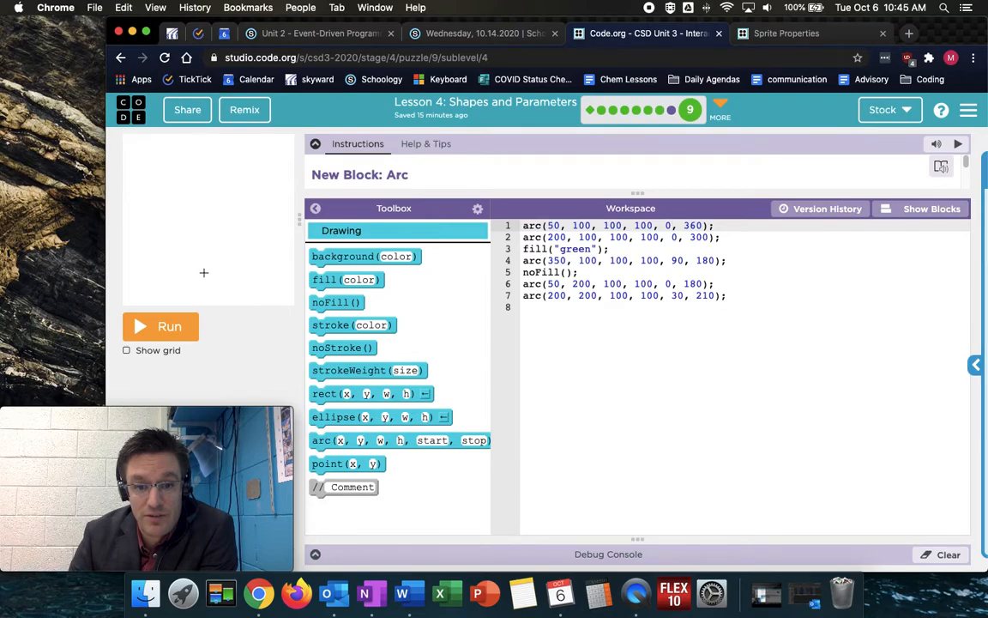
# Run the arc scene, try the circle at y 200, then restore y 100 and redraw
pyautogui.click(161, 326)
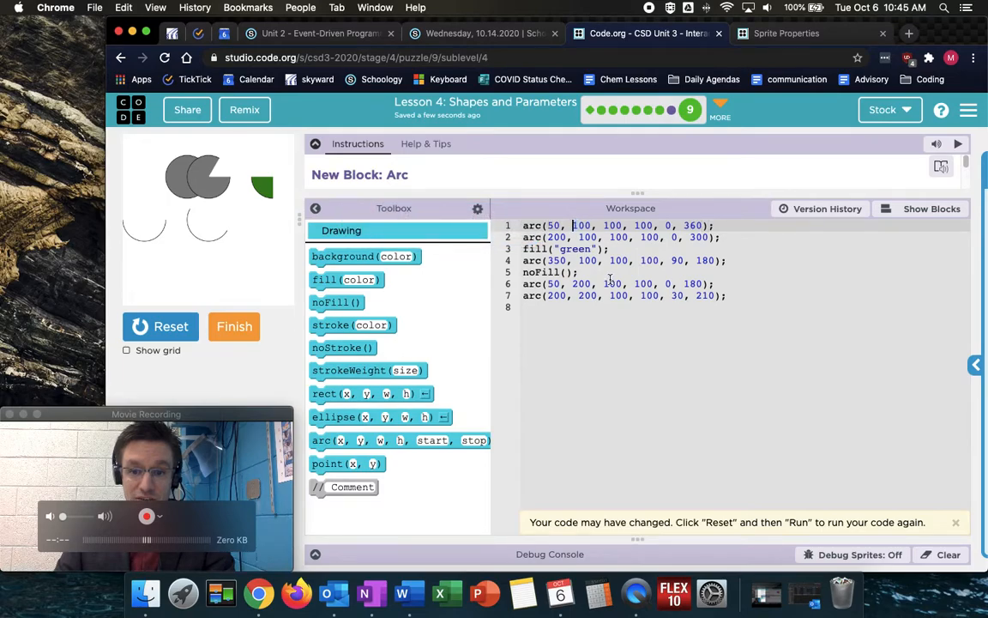
pyautogui.click(161, 326)
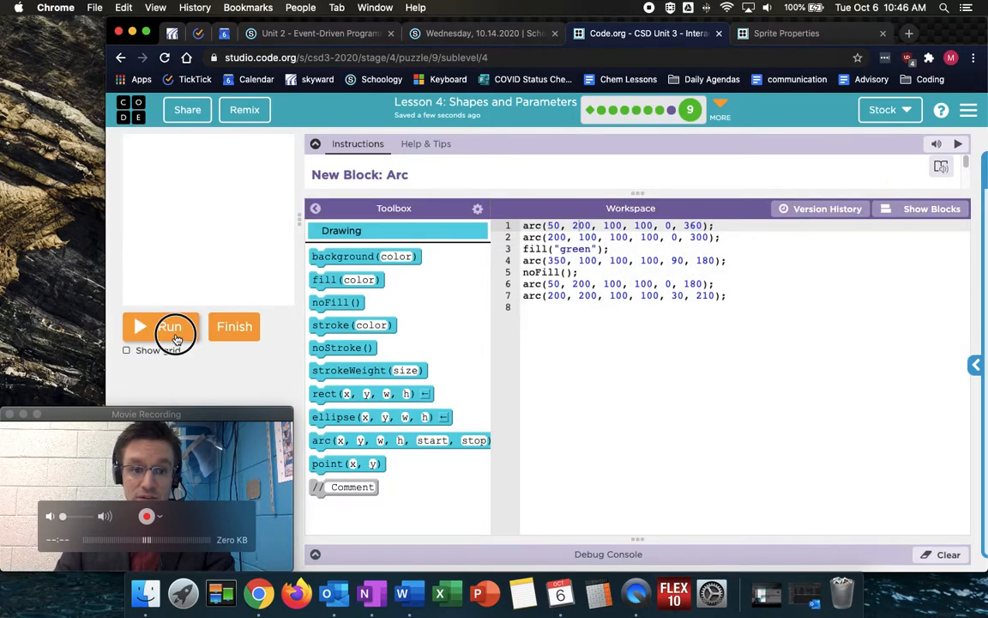
pyautogui.click(161, 326)
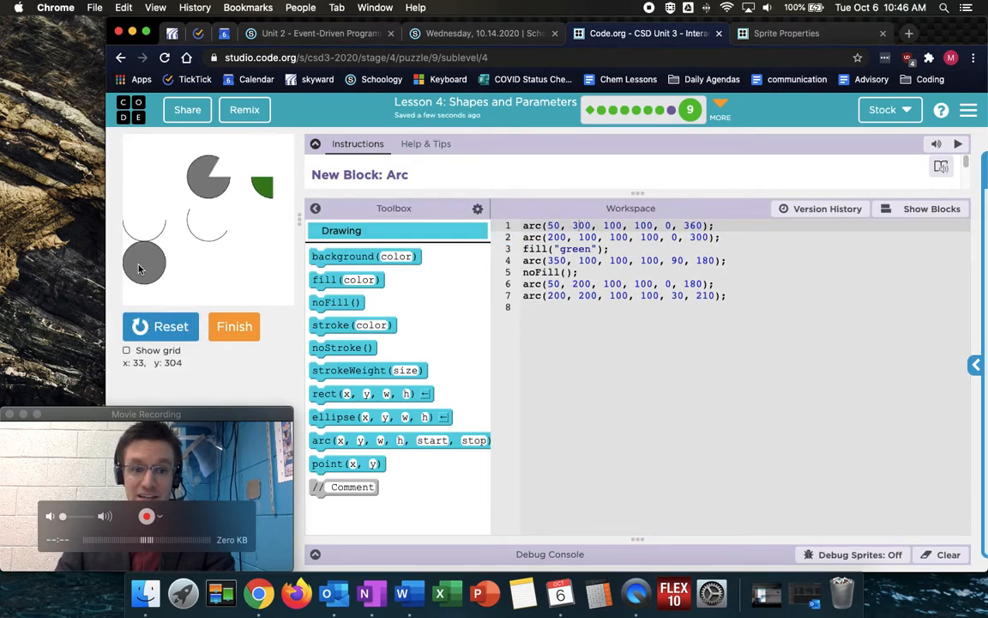
pyautogui.moveTo(144, 260)
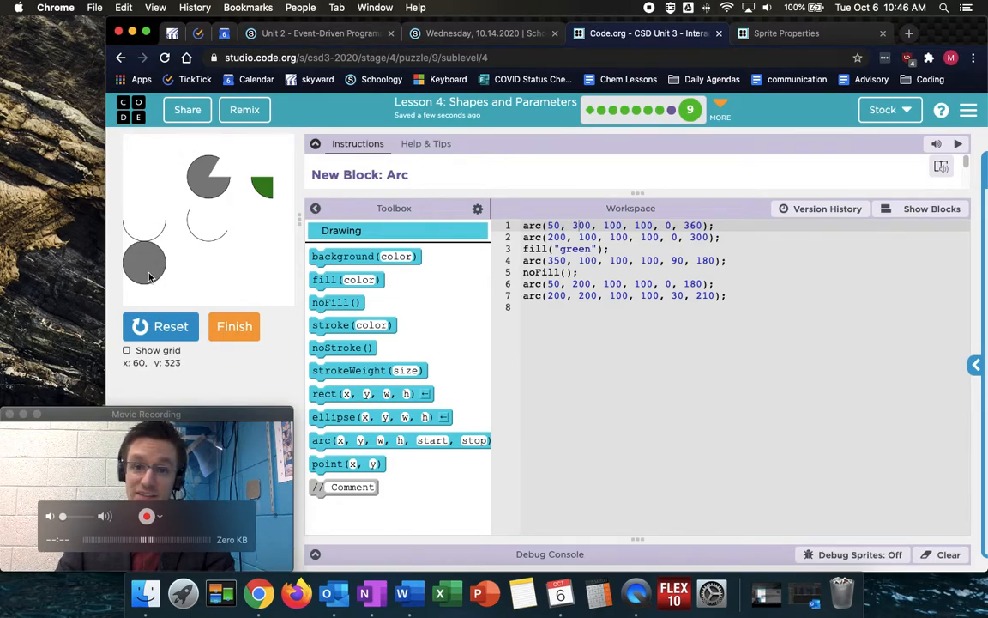
pyautogui.moveTo(134, 140)
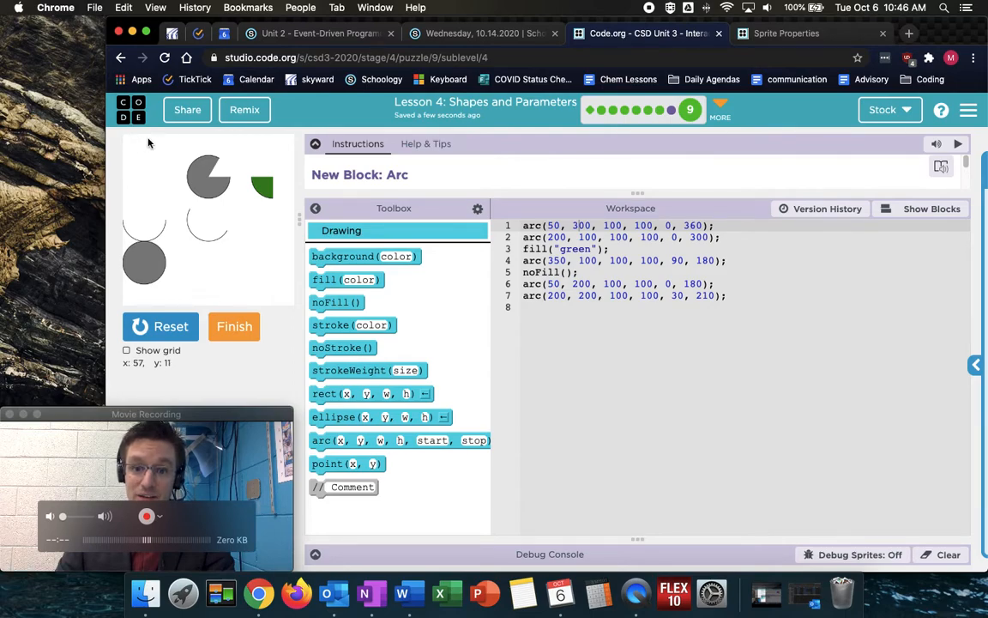
pyautogui.moveTo(146, 239)
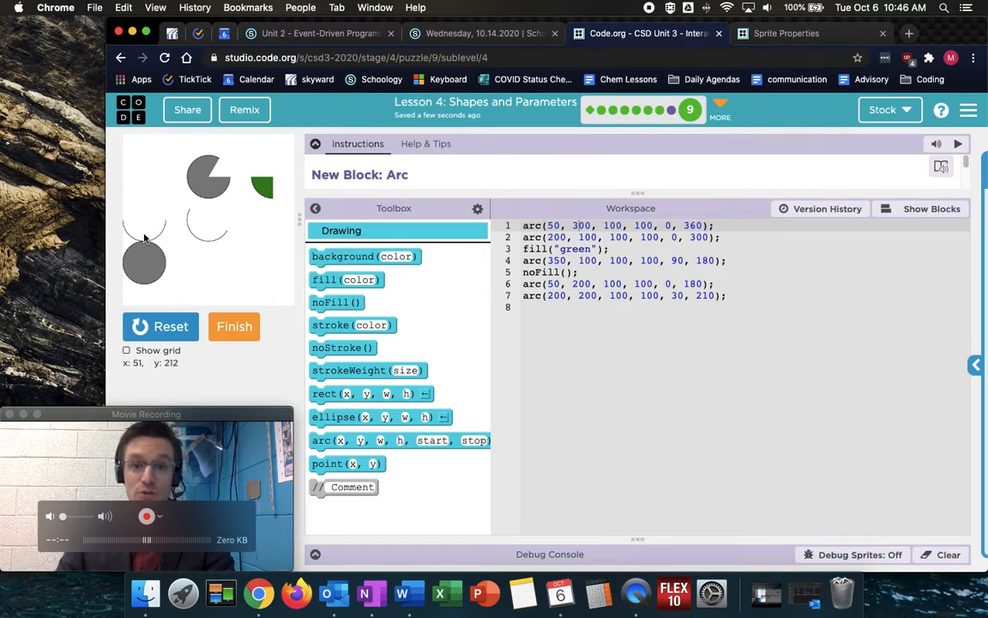
pyautogui.moveTo(141, 232)
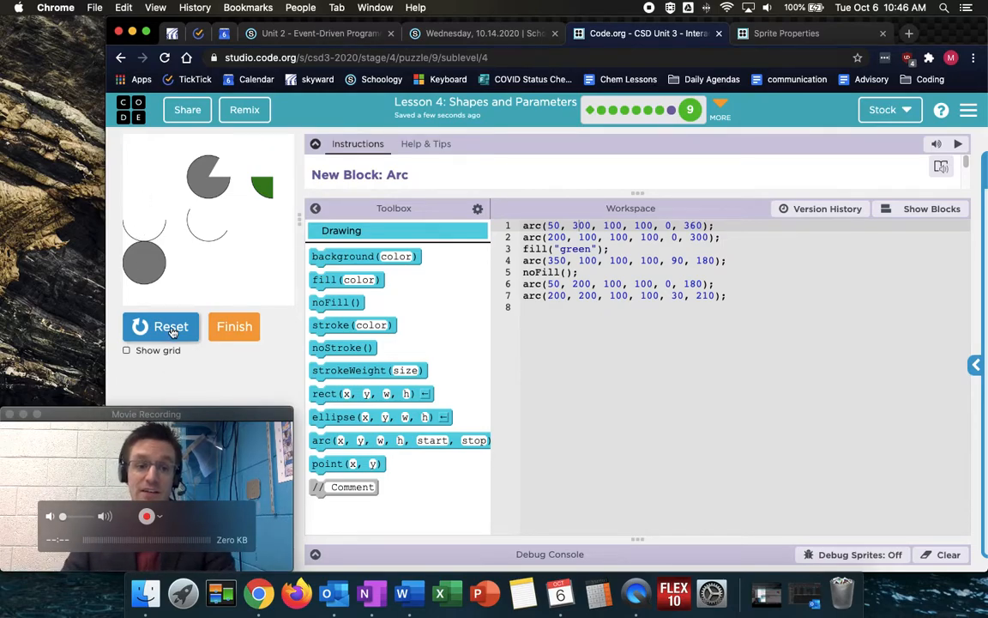
pyautogui.click(162, 326)
pyautogui.write('1')
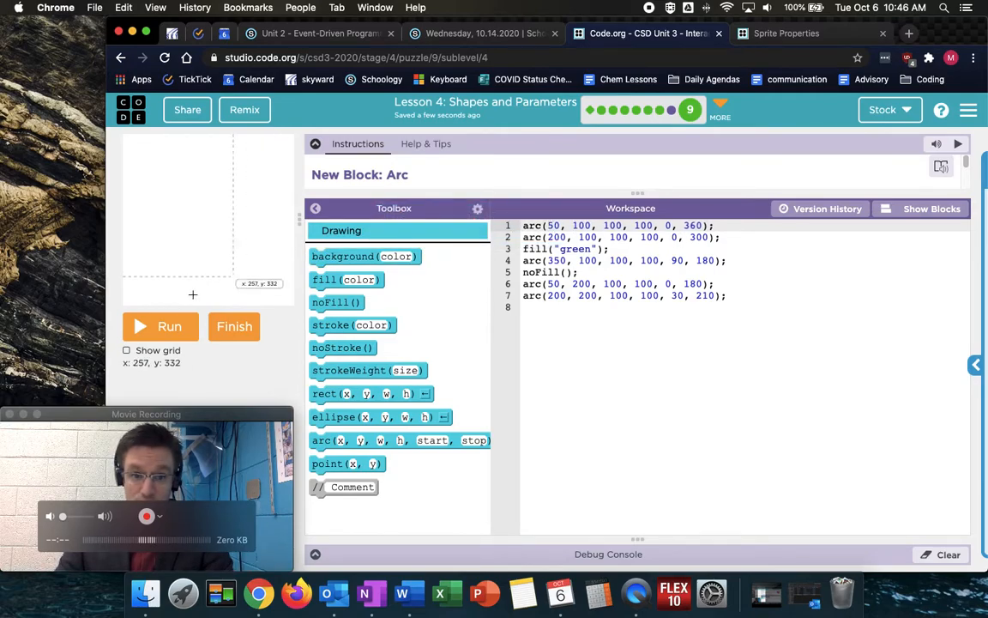
pyautogui.click(162, 326)
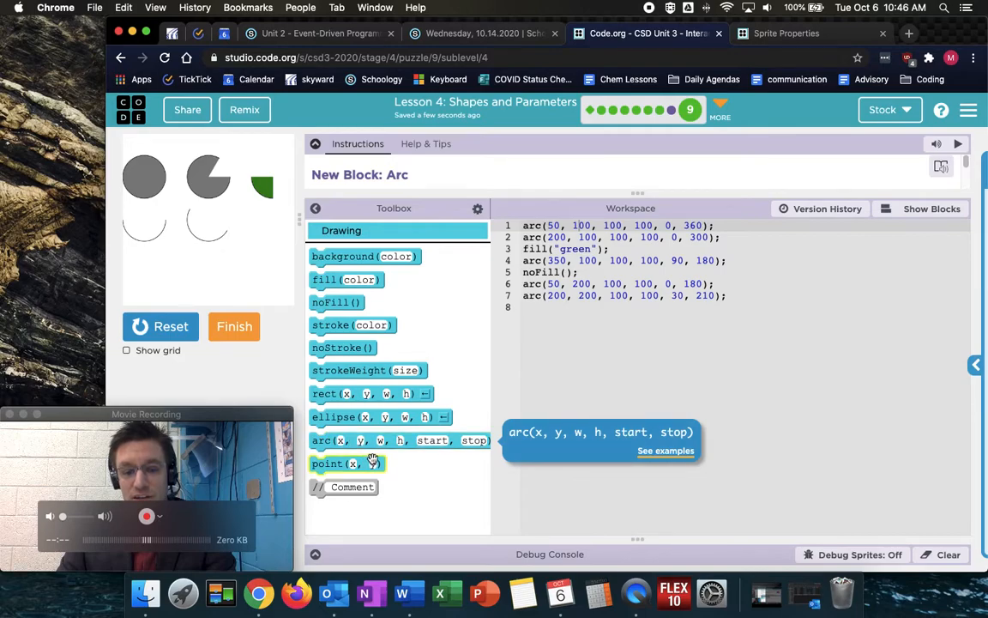
pyautogui.moveTo(399, 439)
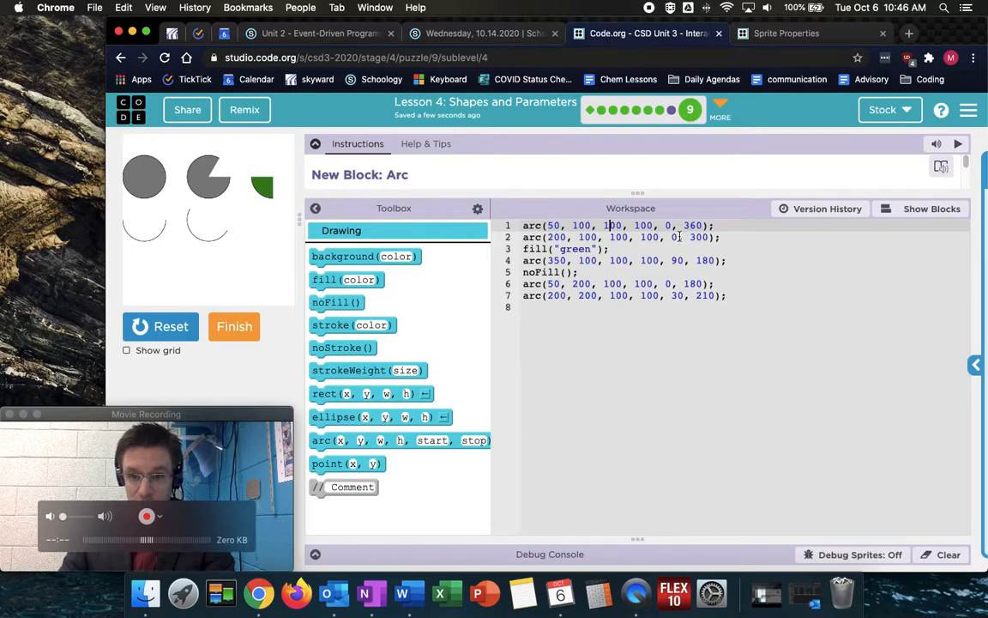
pyautogui.click(161, 326)
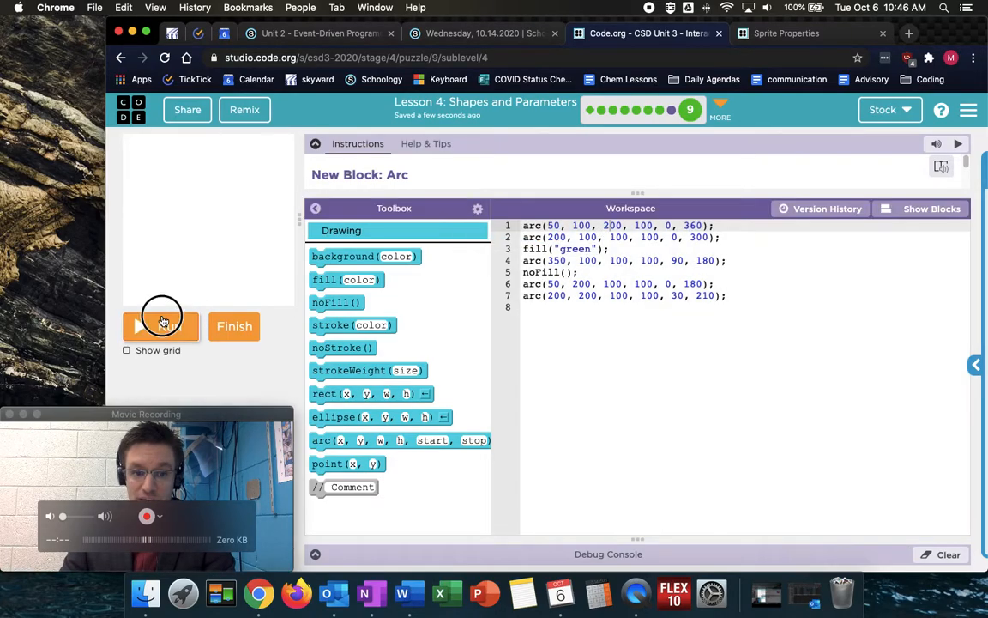
pyautogui.click(161, 326)
pyautogui.write('1')
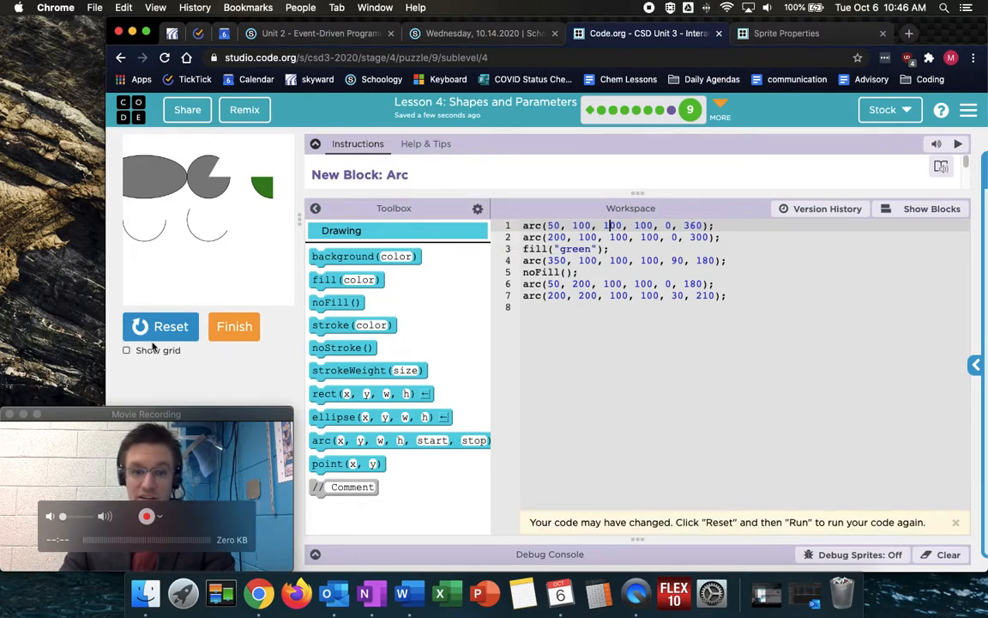
pyautogui.click(161, 326)
pyautogui.write('3')
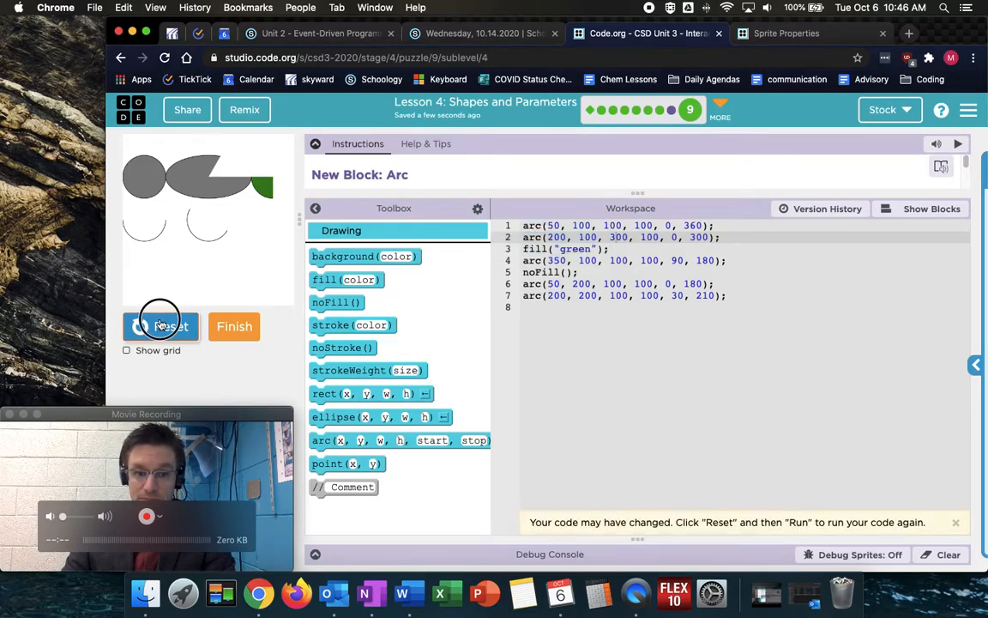
pyautogui.click(161, 326)
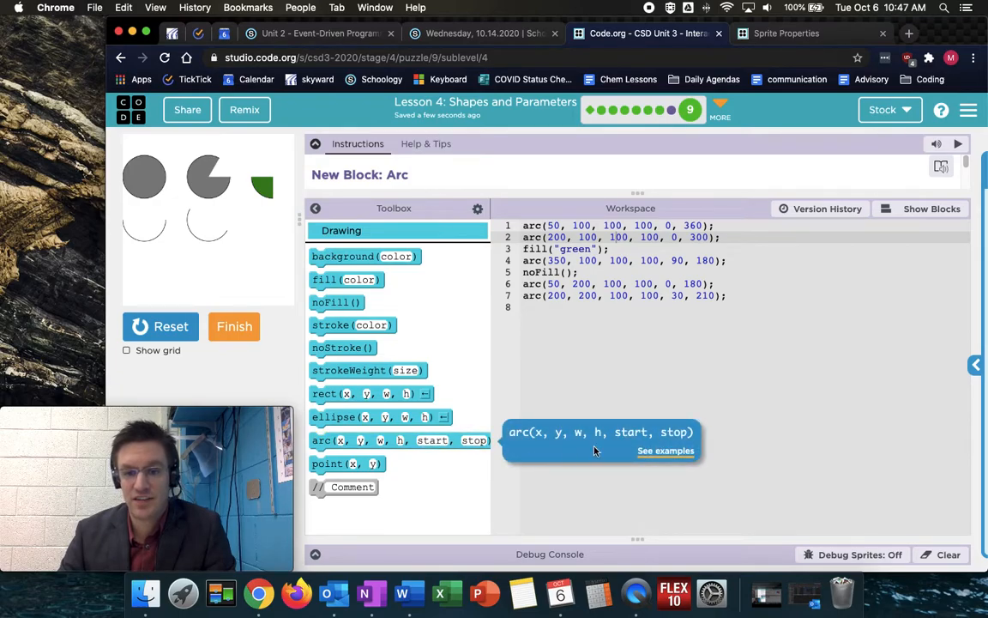
pyautogui.click(635, 312)
pyautogui.write('1')
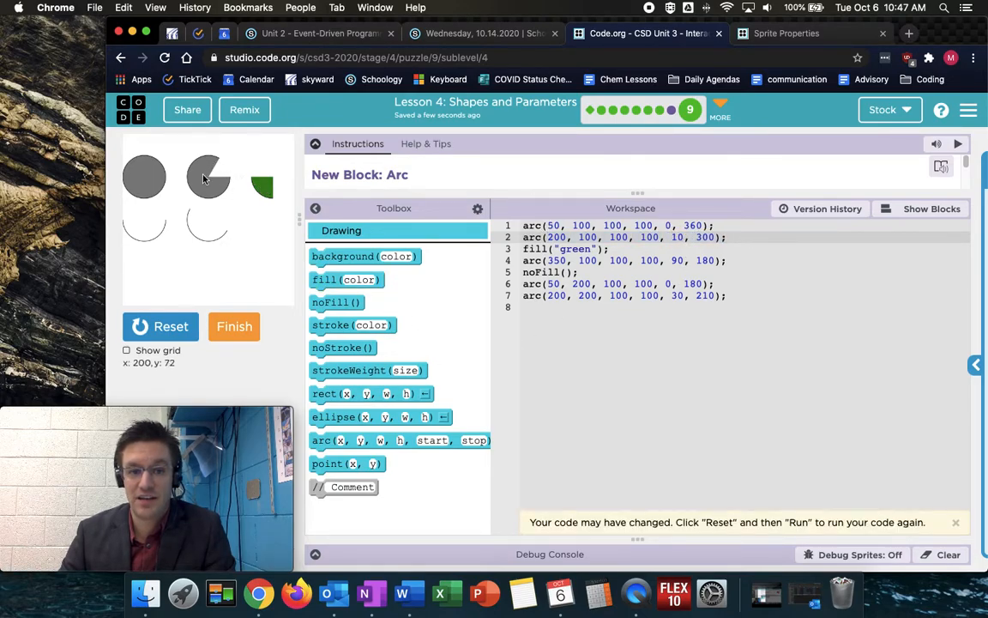
pyautogui.click(160, 326)
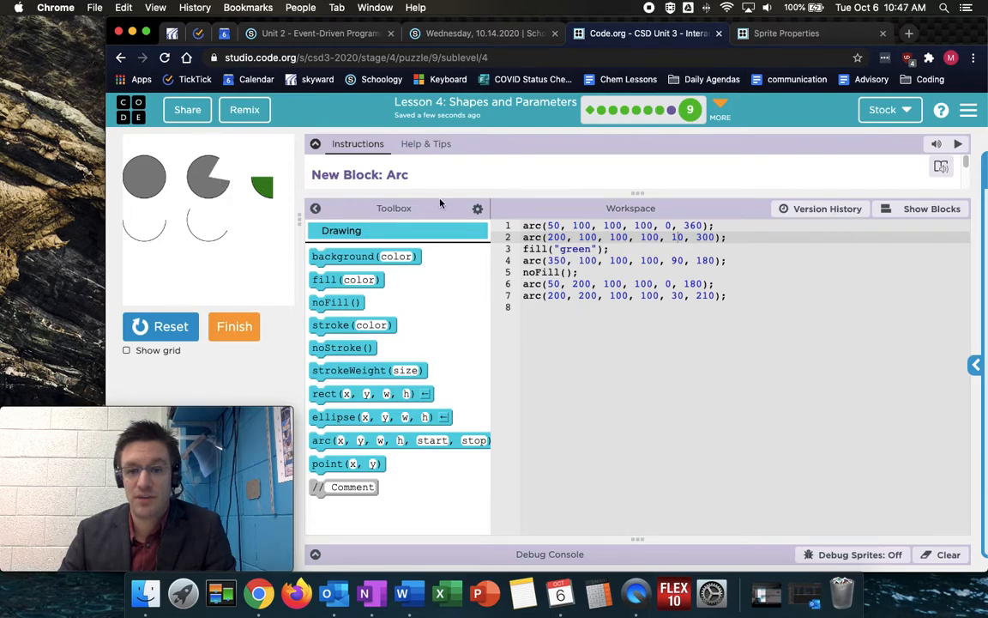
pyautogui.click(676, 237)
pyautogui.write('6')
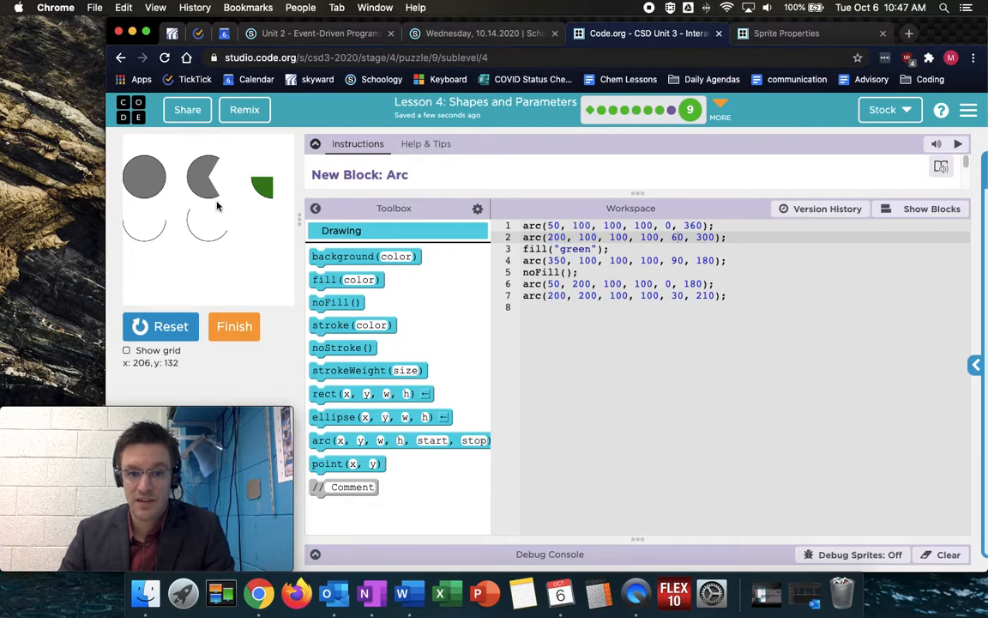
pyautogui.moveTo(673, 239)
pyautogui.write('9')
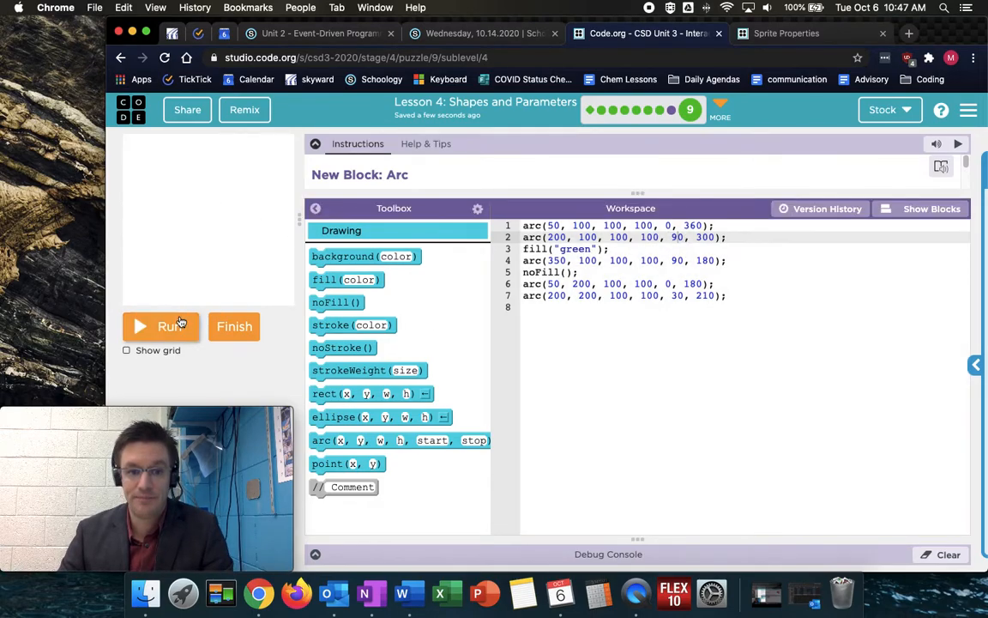
pyautogui.click(161, 326)
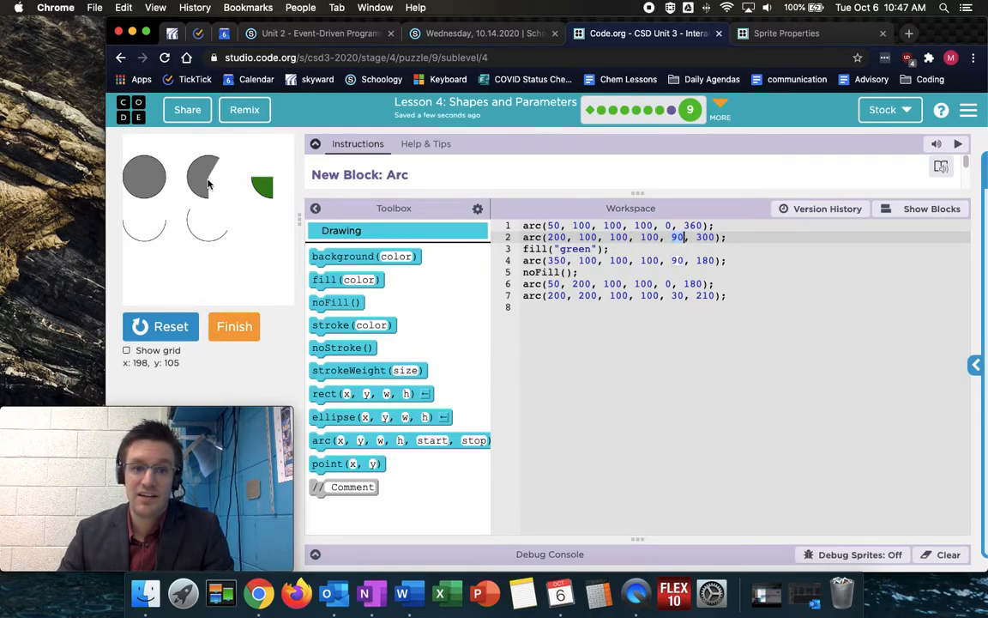
pyautogui.moveTo(213, 209)
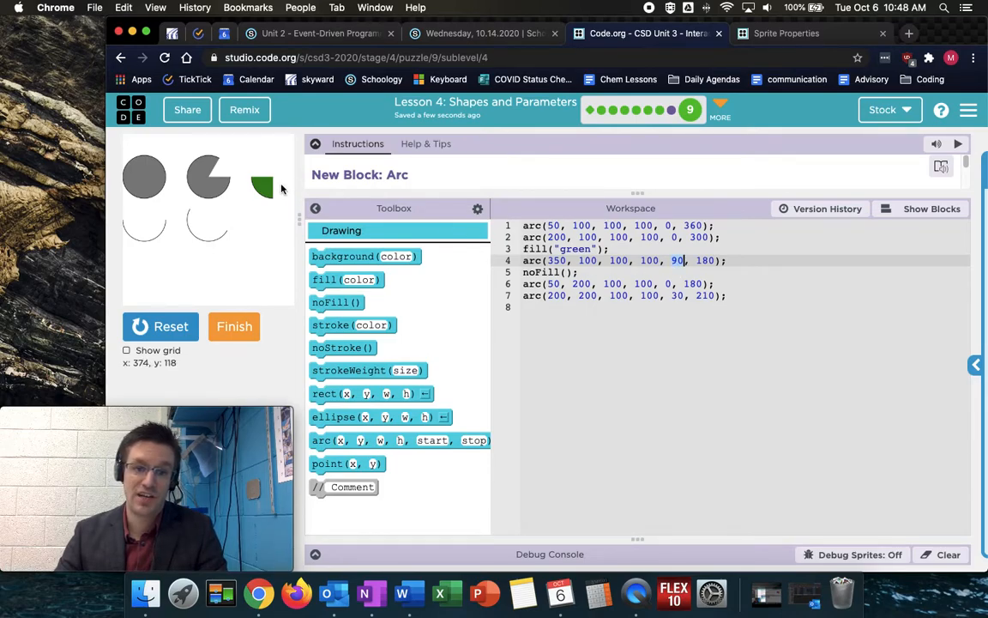
pyautogui.moveTo(266, 182)
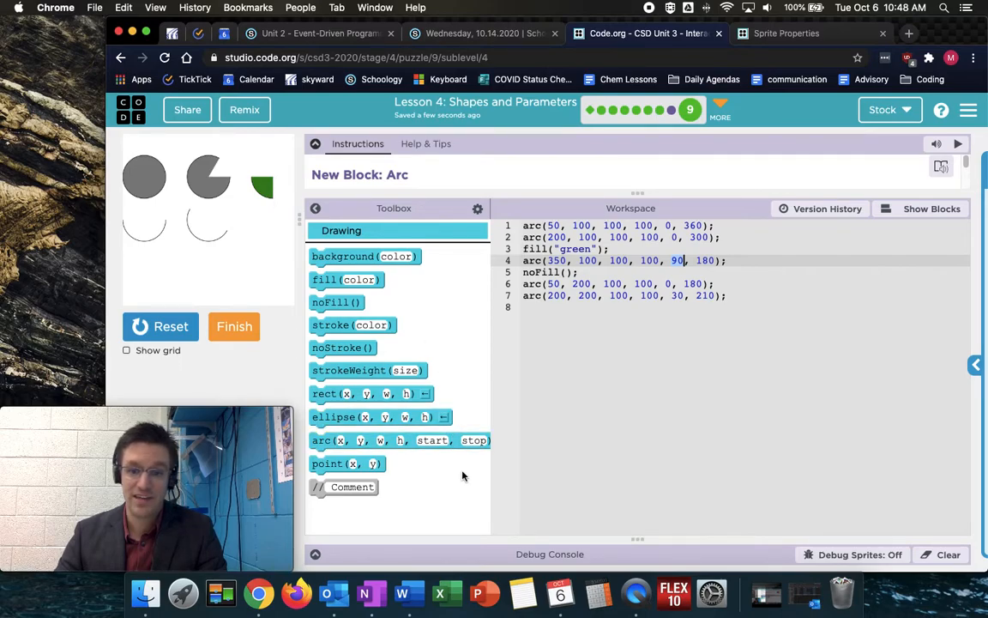
pyautogui.moveTo(470, 439)
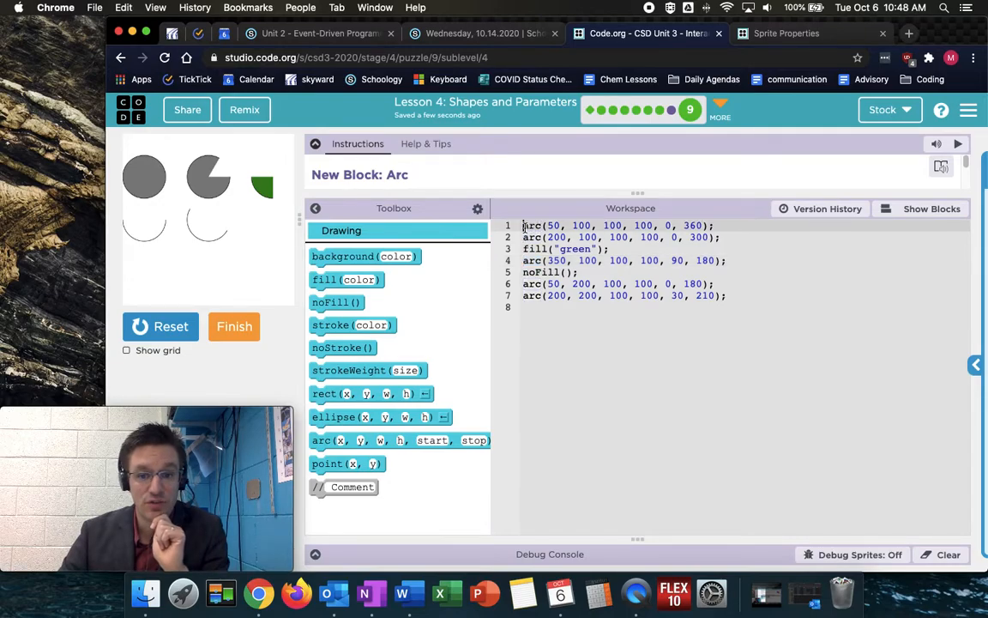
# Restore the pie arc's 0-degree start and rerun the arc program
pyautogui.moveTo(523, 227); pyautogui.dragTo(724, 261)
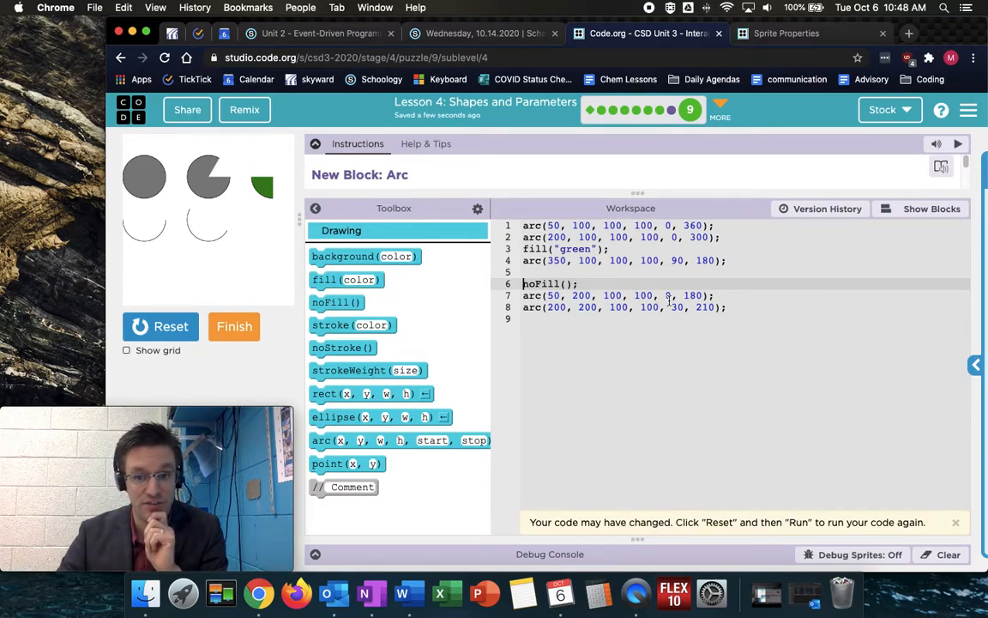
pyautogui.click(159, 327)
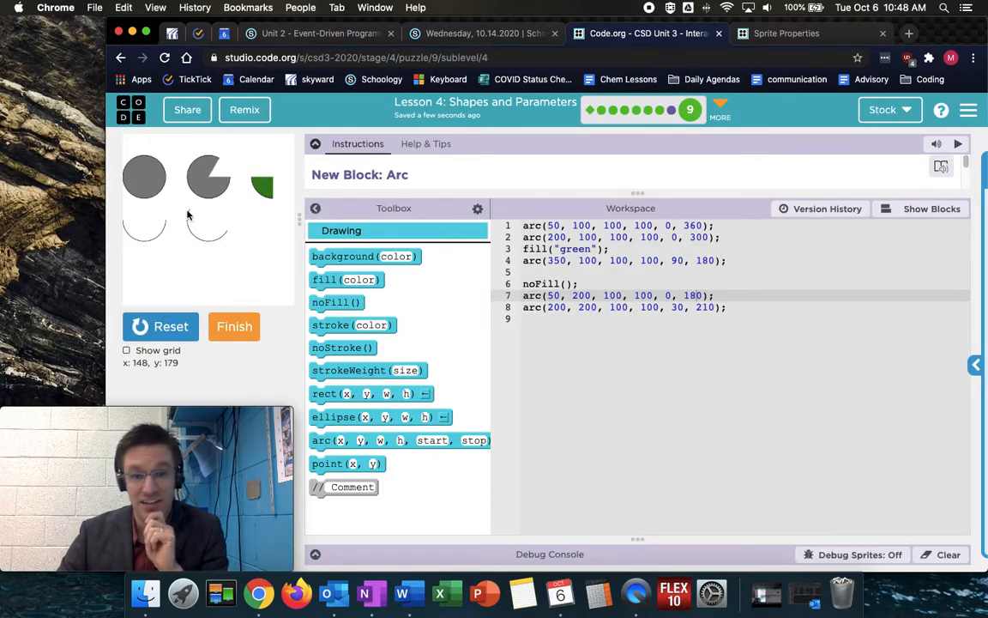
pyautogui.moveTo(218, 261)
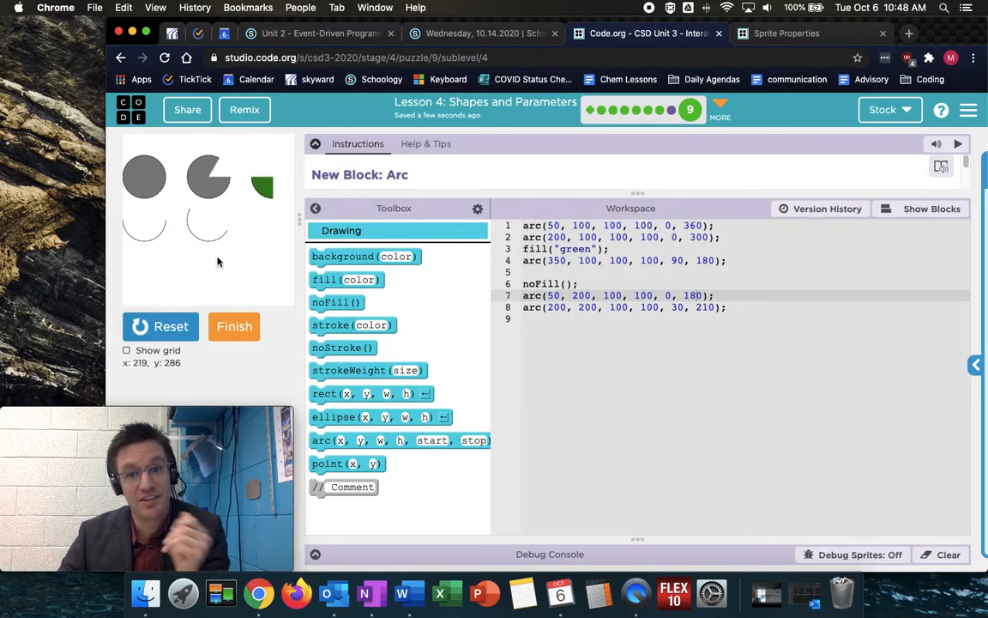
pyautogui.moveTo(209, 250)
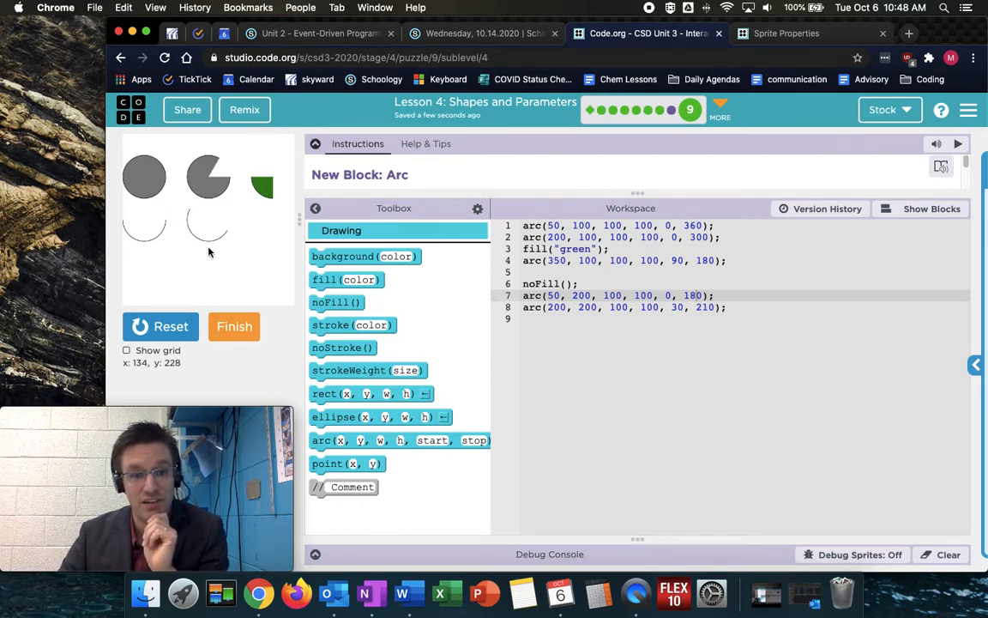
pyautogui.moveTo(644, 180)
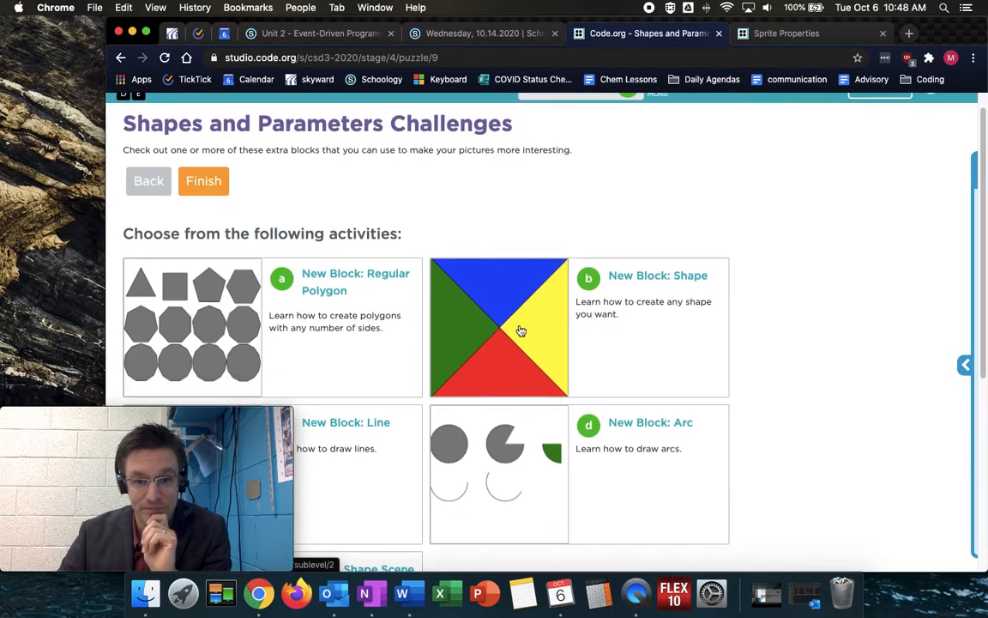
# Open the Make a Shape Scene activity and run its starter face code
pyautogui.scroll(-3)
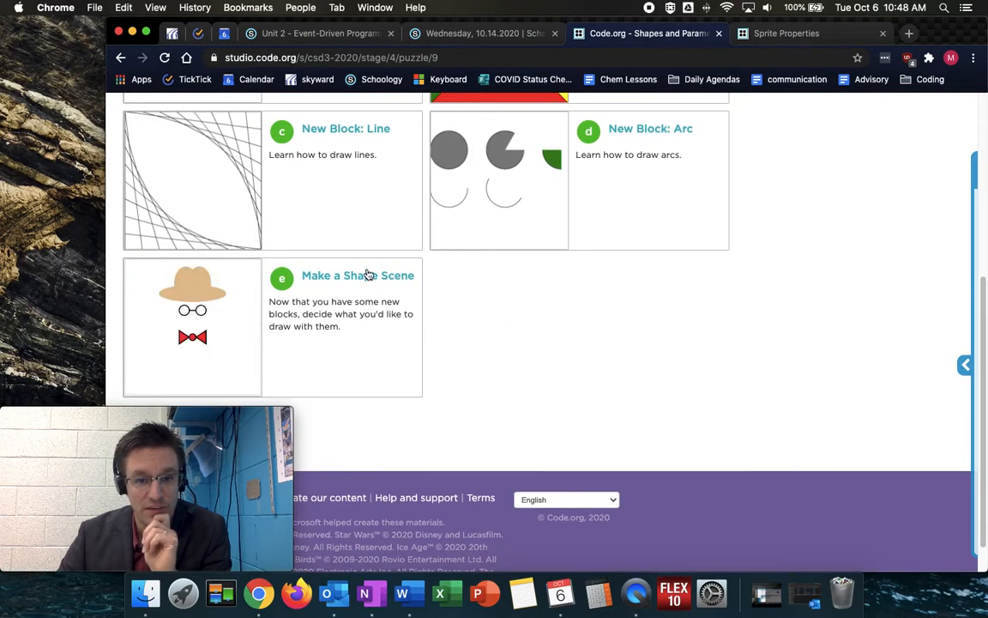
pyautogui.click(357, 275)
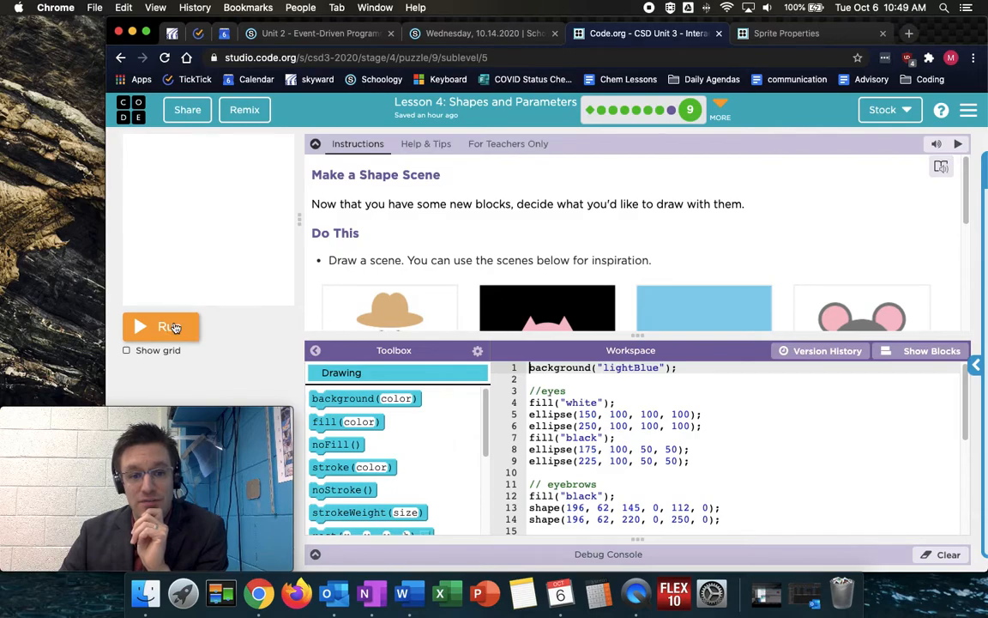
pyautogui.click(161, 326)
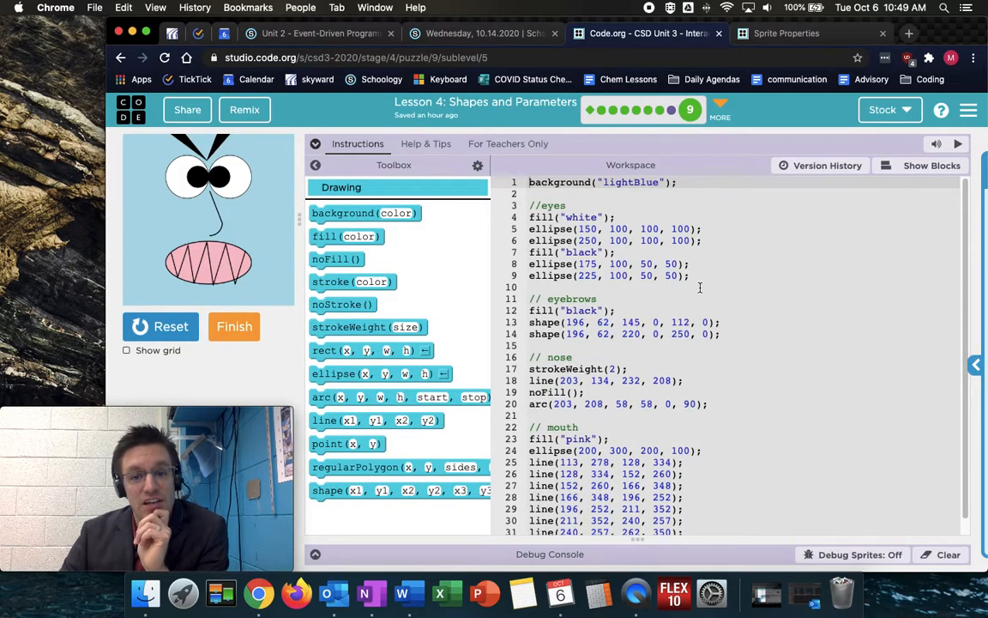
# Scroll the workspace code down to the face's mouth section
pyautogui.scroll(-3)
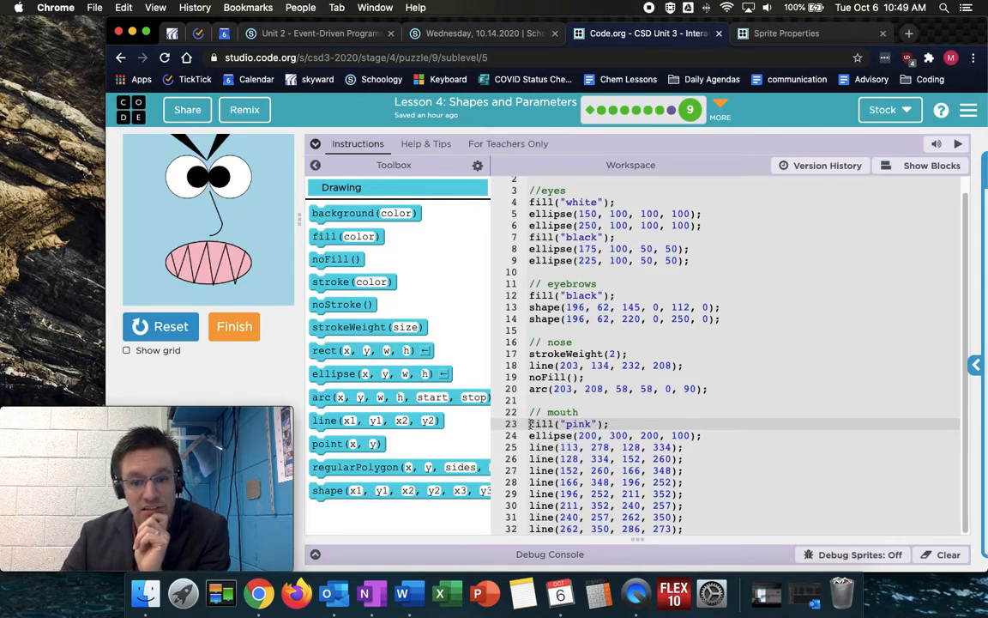
# Select the mouth's ellipse and teeth line statements below fill("pink") for deletion
pyautogui.moveTo(529, 412); pyautogui.dragTo(683, 528)
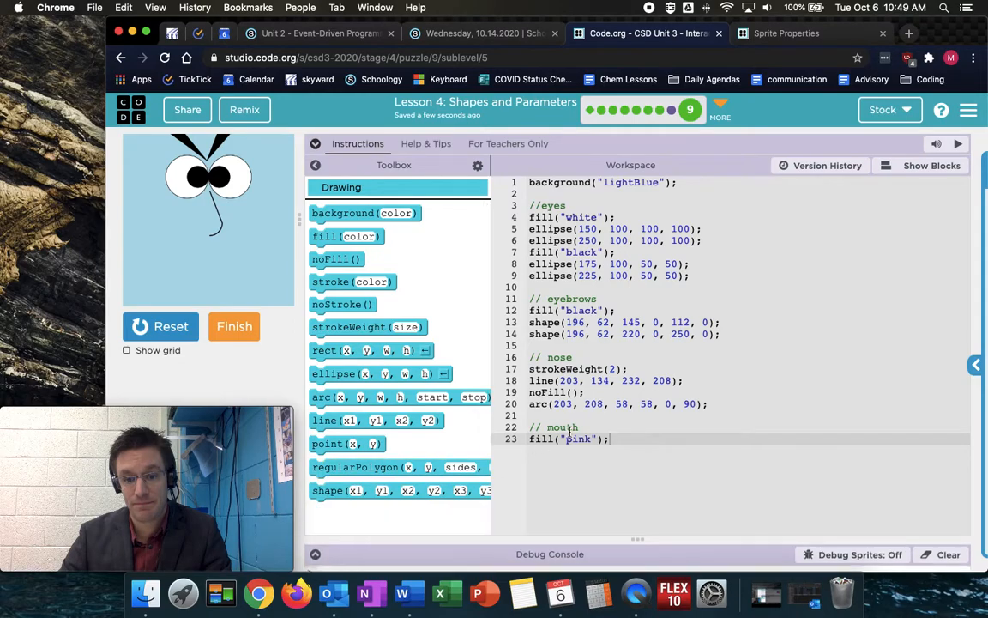
# Begin the mouth's ellipse(200, 300, 300, 100) call using autocomplete
pyautogui.write('ellipse(')
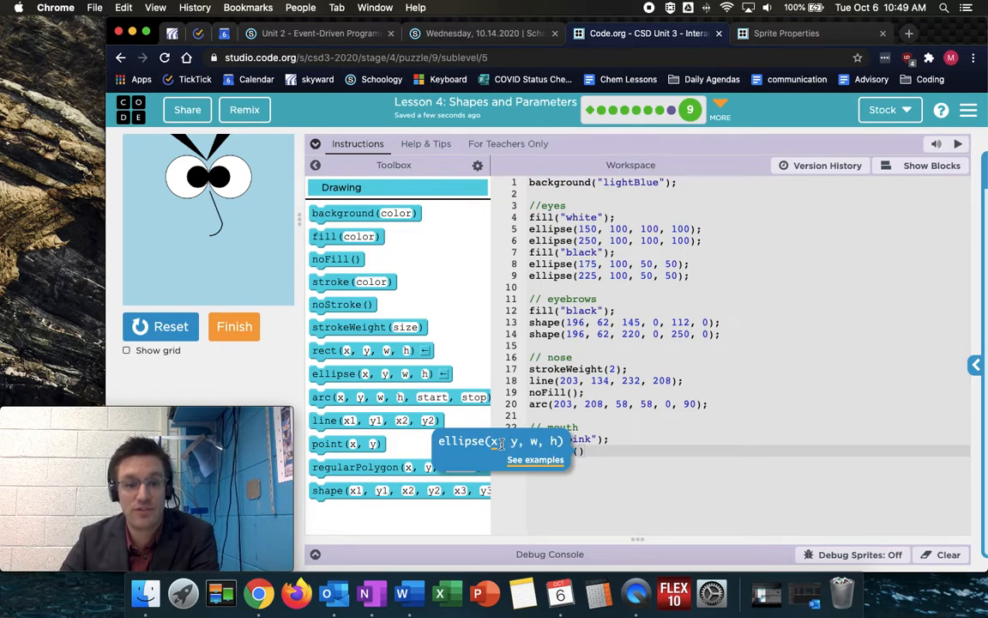
pyautogui.moveTo(213, 264)
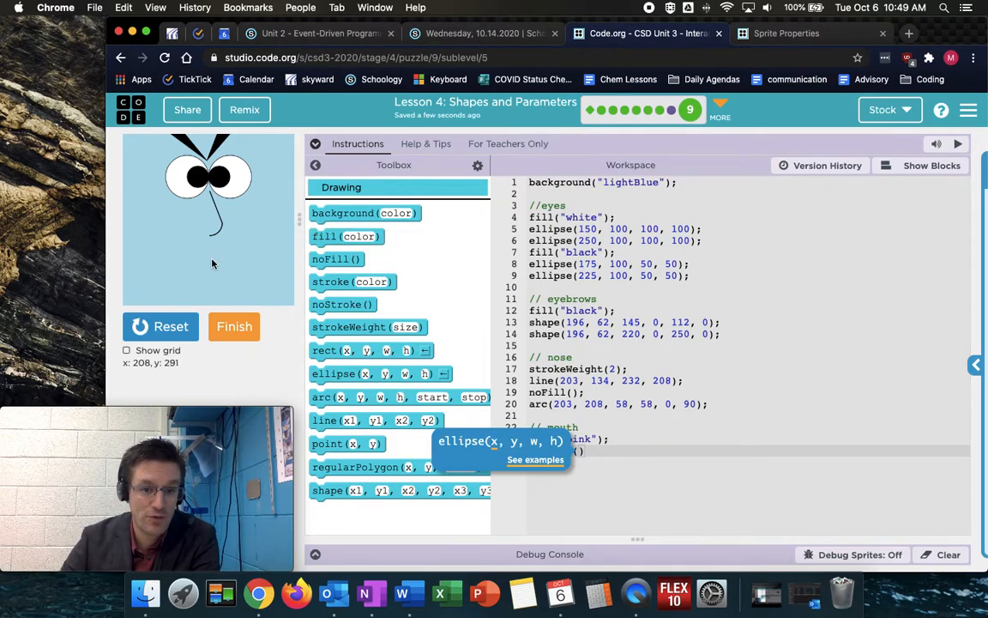
pyautogui.moveTo(210, 271)
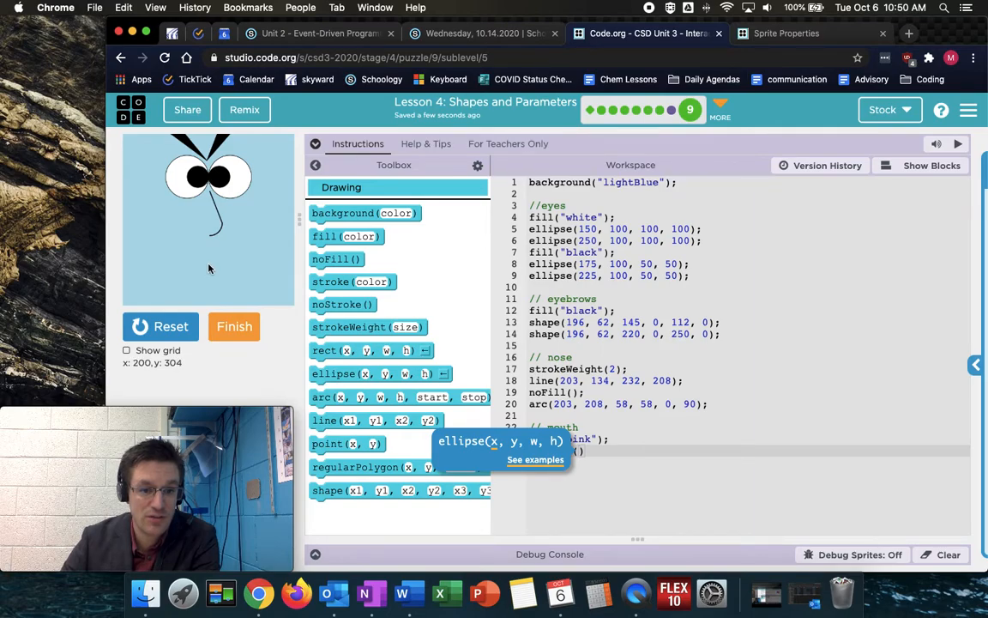
pyautogui.write('ellipse(20')
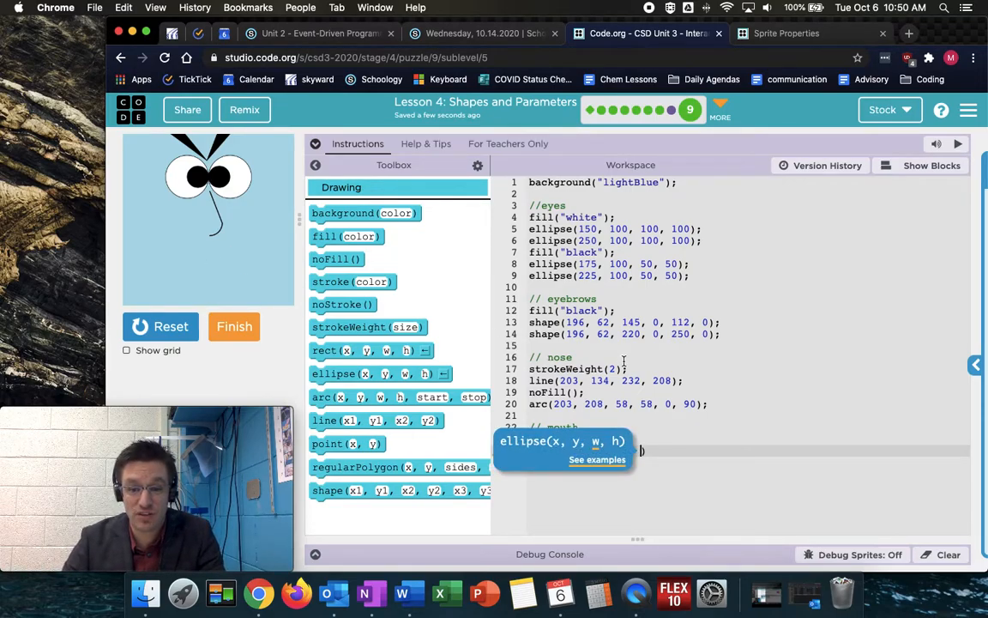
pyautogui.moveTo(213, 264)
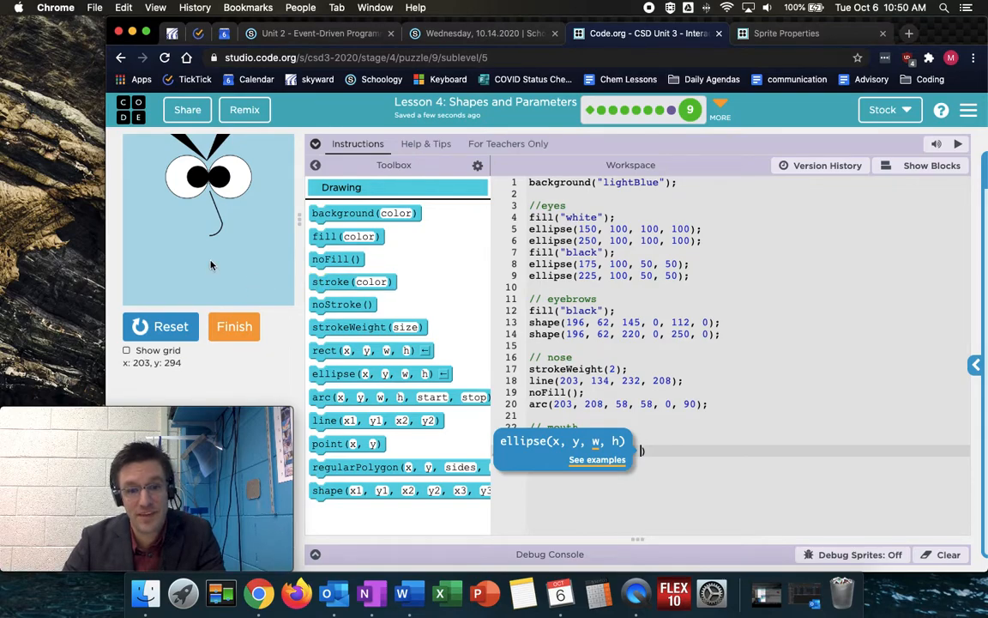
pyautogui.moveTo(273, 267)
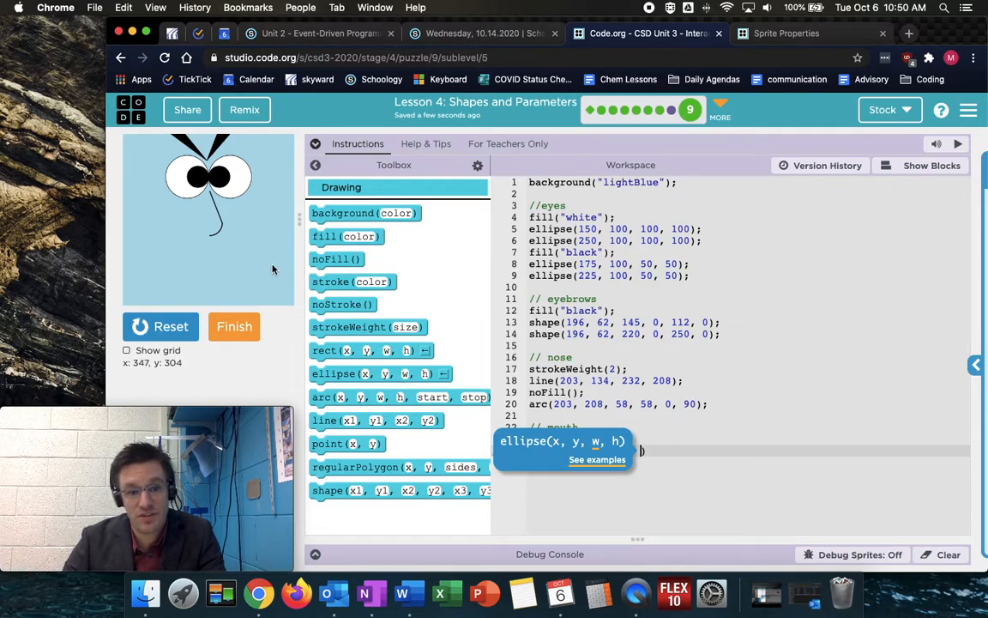
pyautogui.moveTo(221, 266)
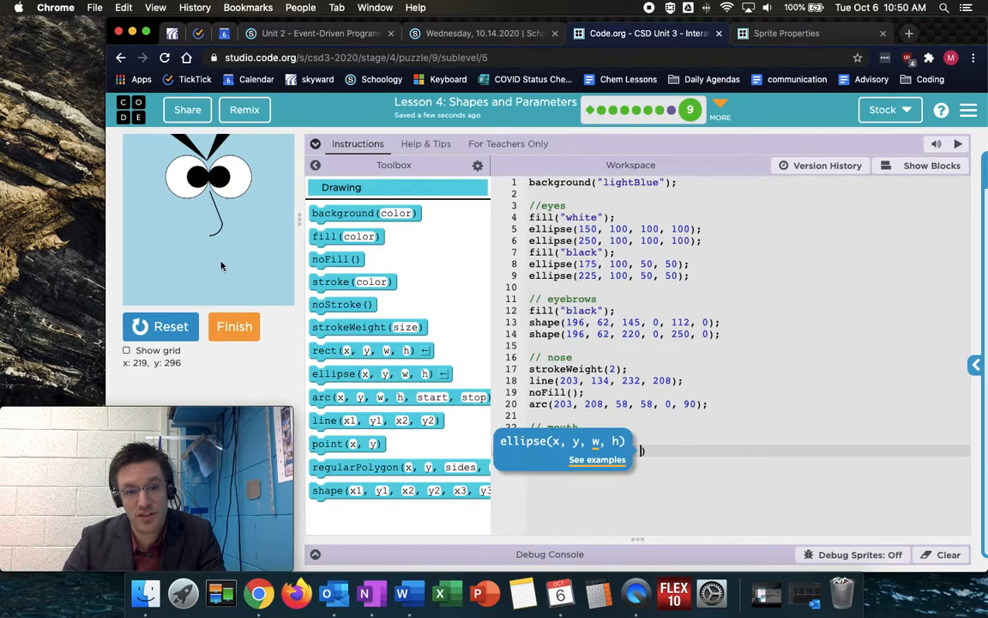
pyautogui.moveTo(264, 268)
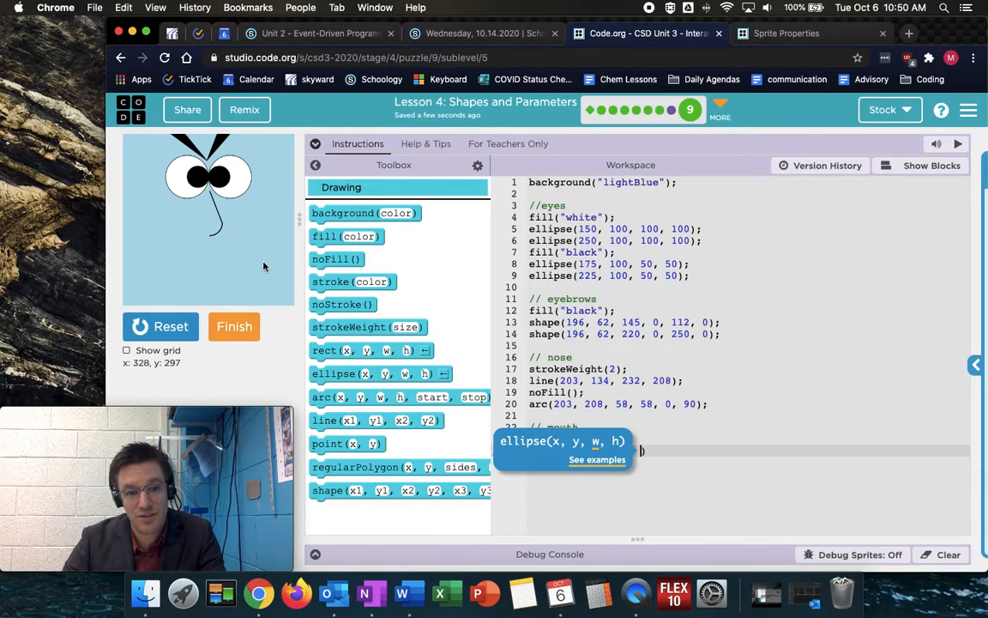
pyautogui.moveTo(144, 272)
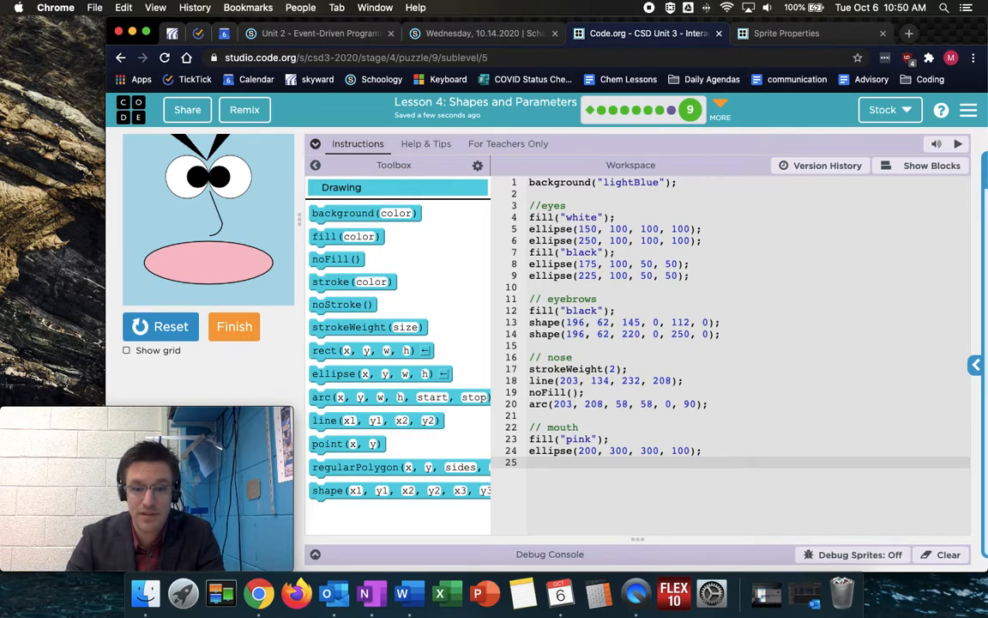
# Add tooth line(73, 278, 89, 336) on line 25, then reset and rerun to redraw the face
pyautogui.write('link')
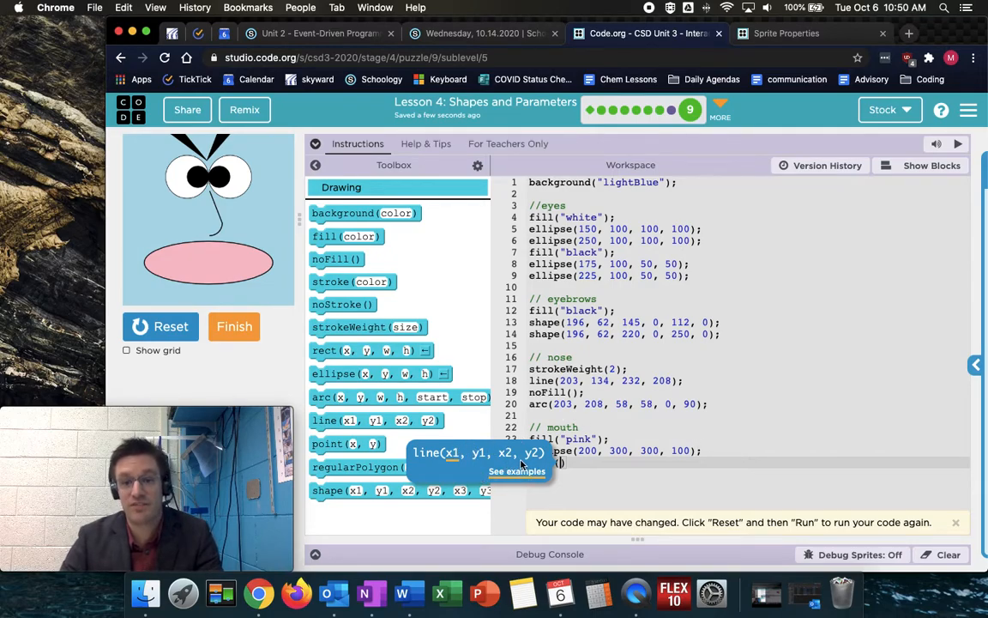
pyautogui.moveTo(179, 267)
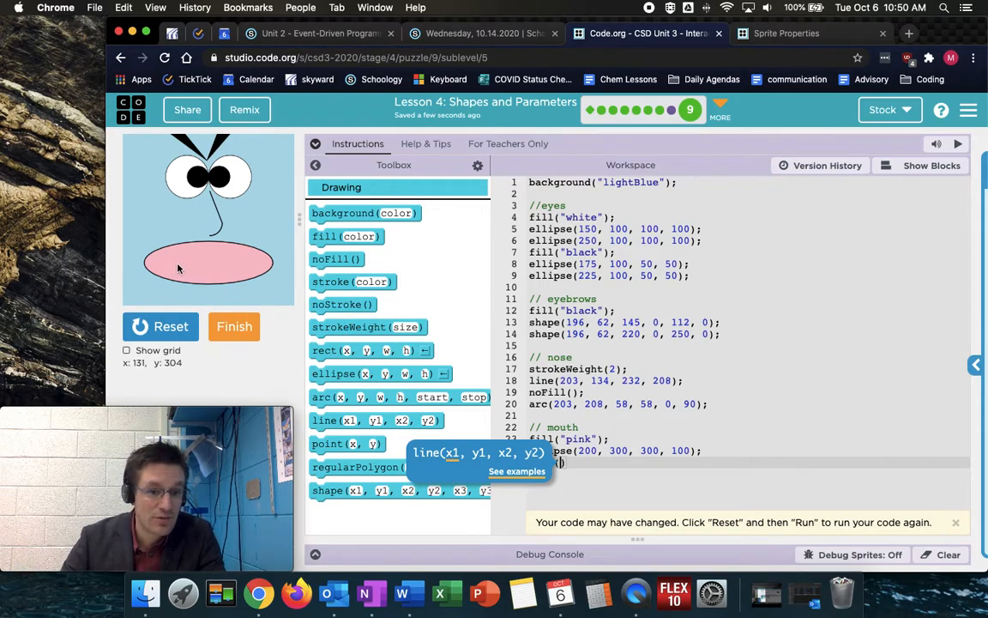
pyautogui.moveTo(158, 257)
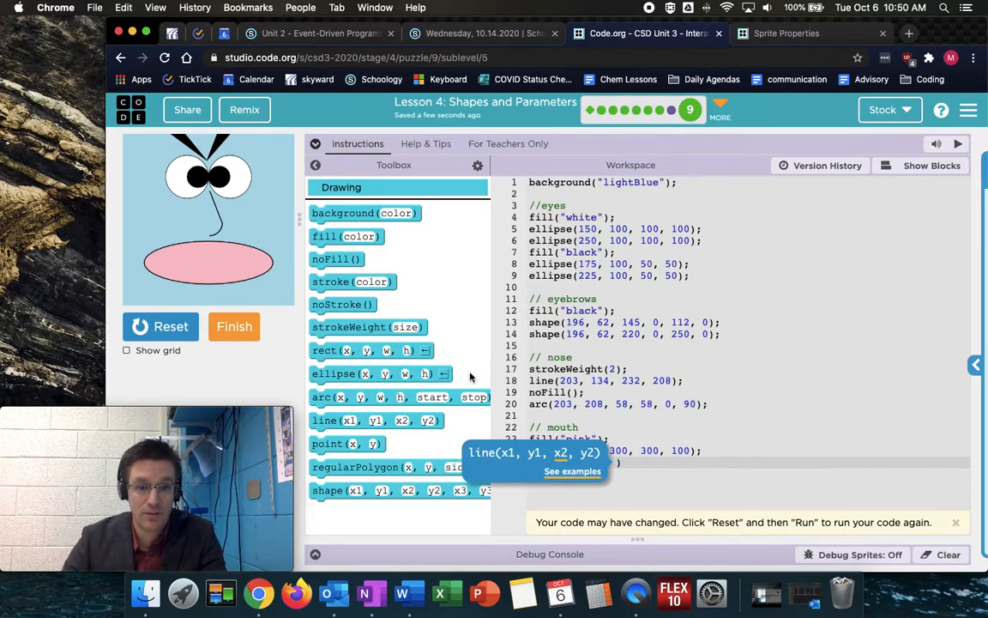
pyautogui.moveTo(162, 283)
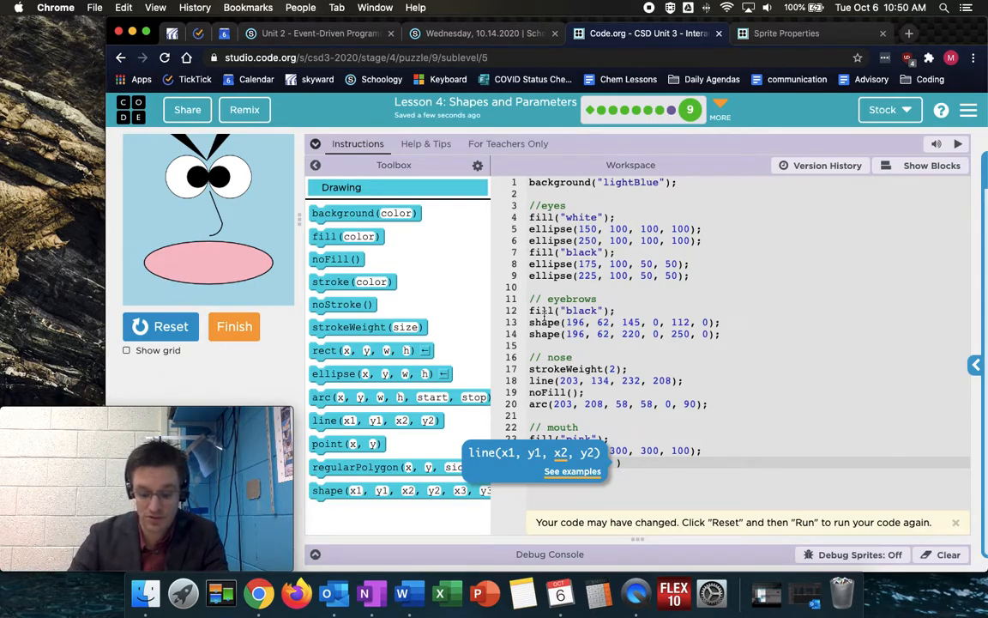
pyautogui.write('line(73, 278, 89, 336)')
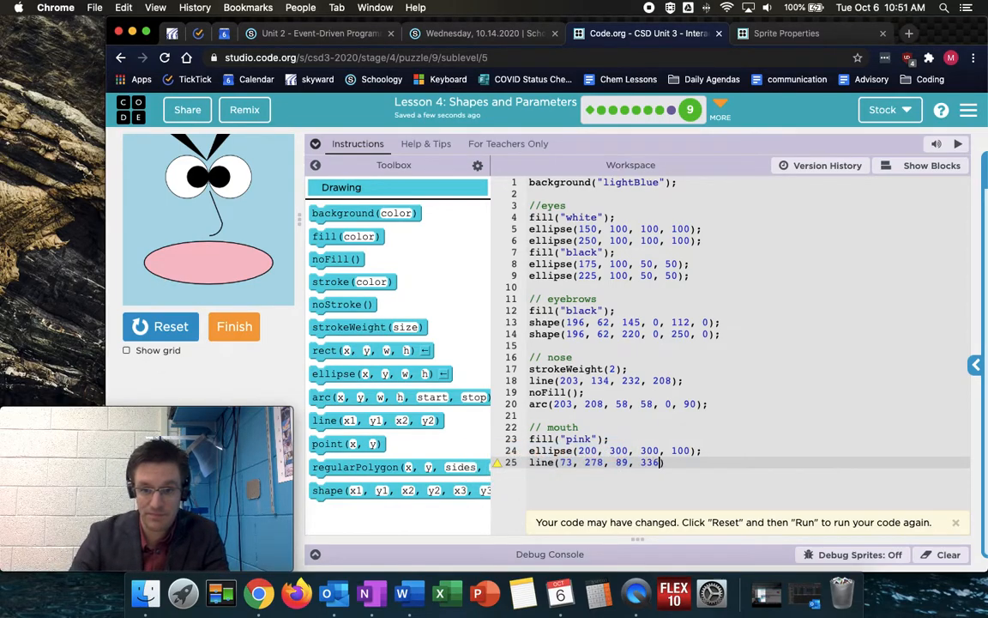
pyautogui.click(161, 326)
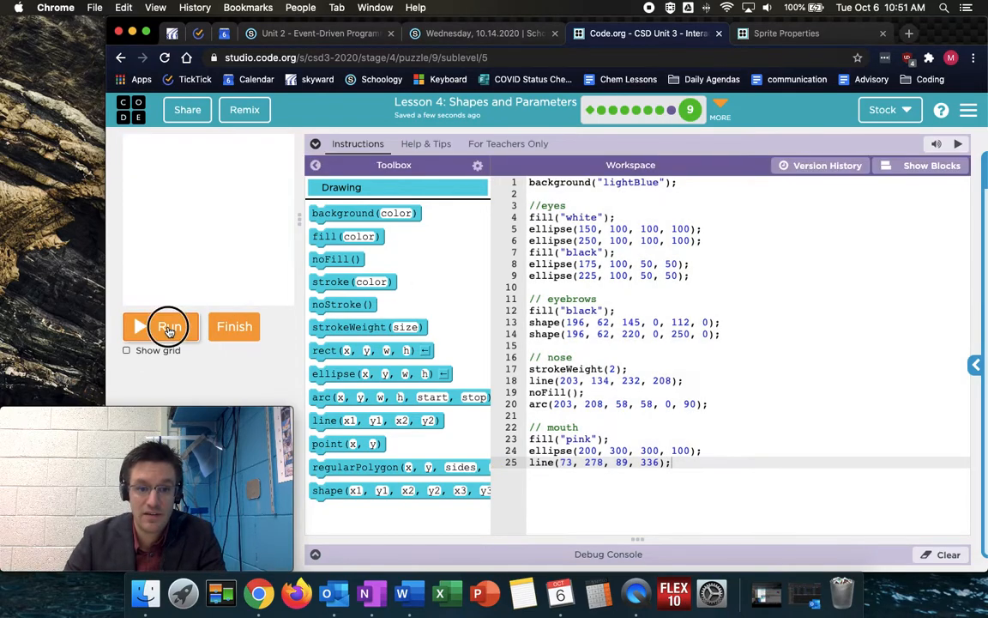
pyautogui.click(161, 326)
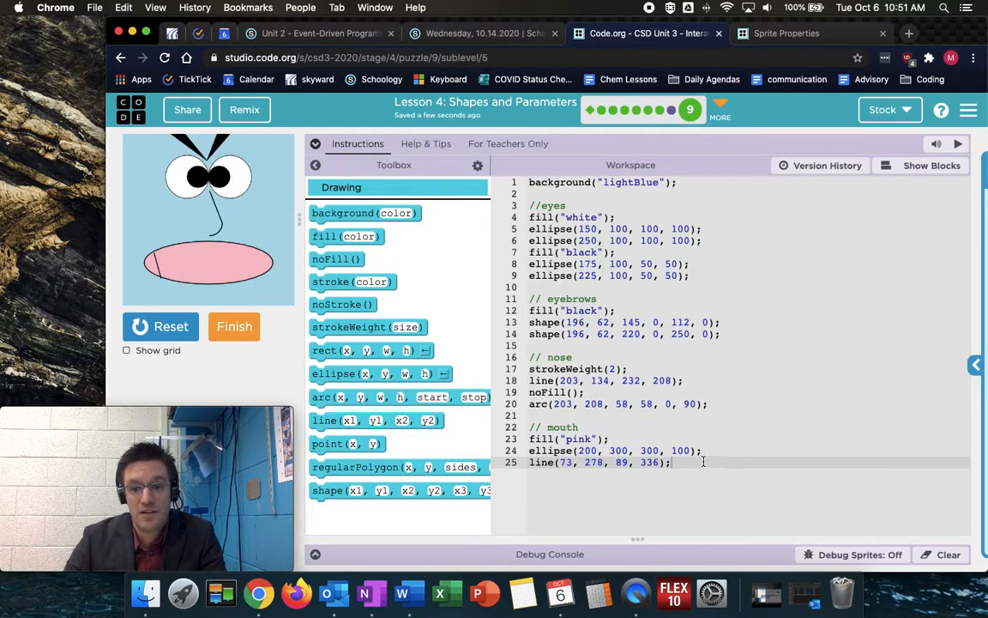
# Begin a second tooth line(89, 336, 116, 262) on line 26 below the first
pyautogui.write('line(')
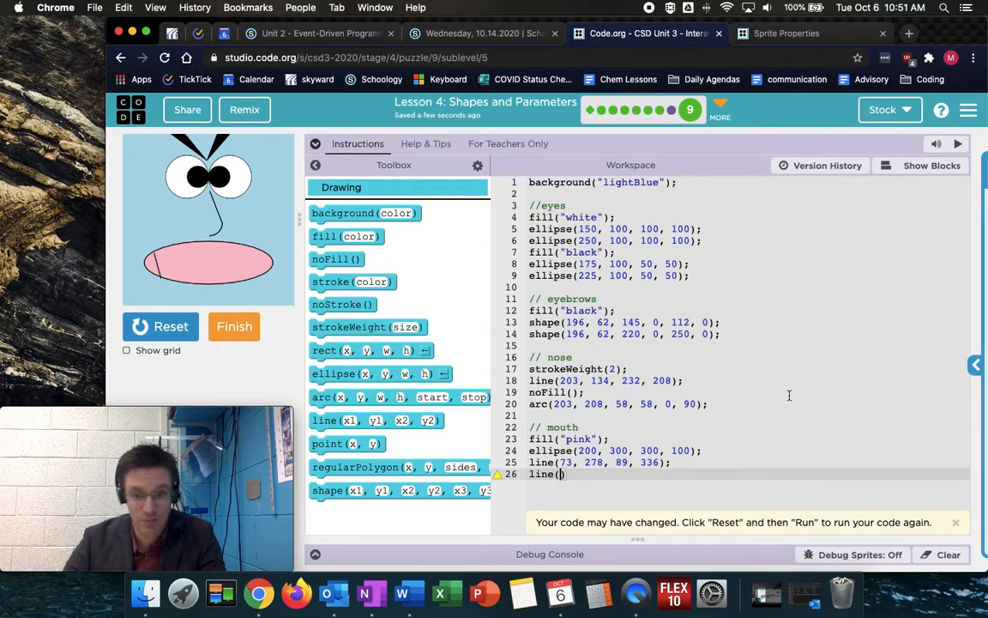
pyautogui.write('89, 33')
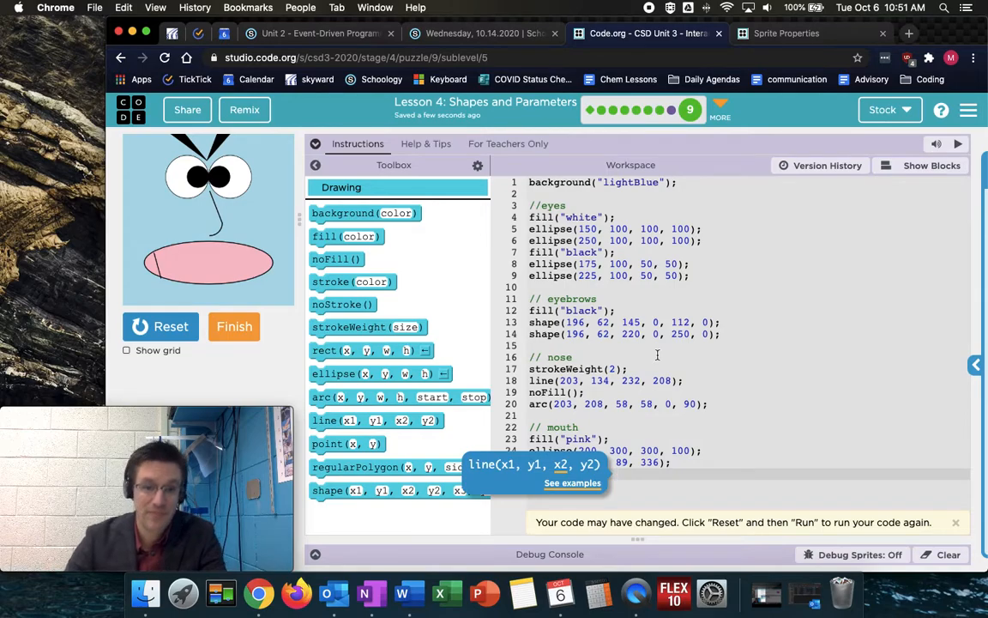
pyautogui.moveTo(175, 250)
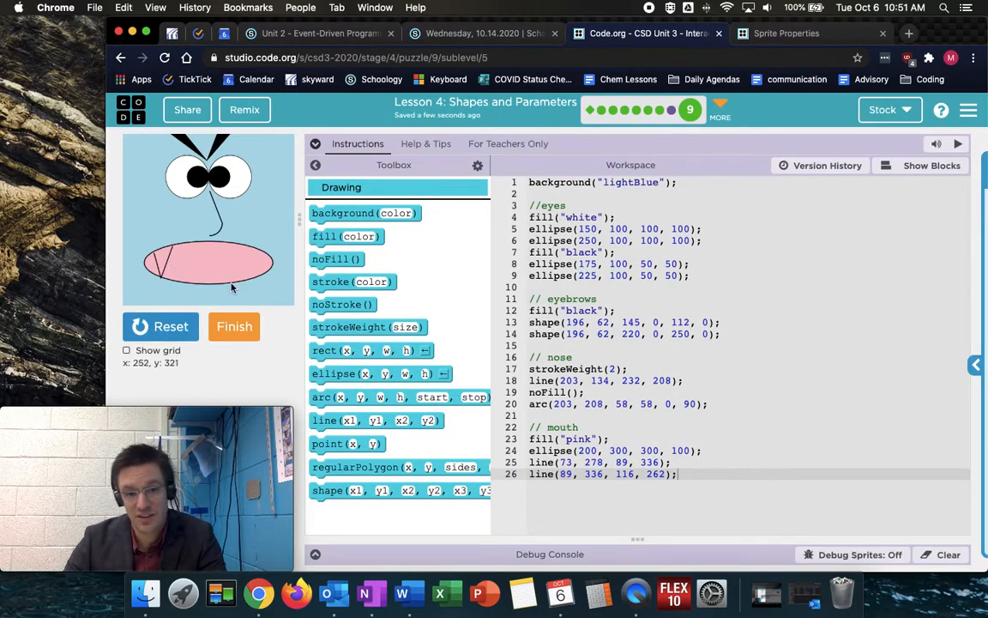
pyautogui.moveTo(275, 230)
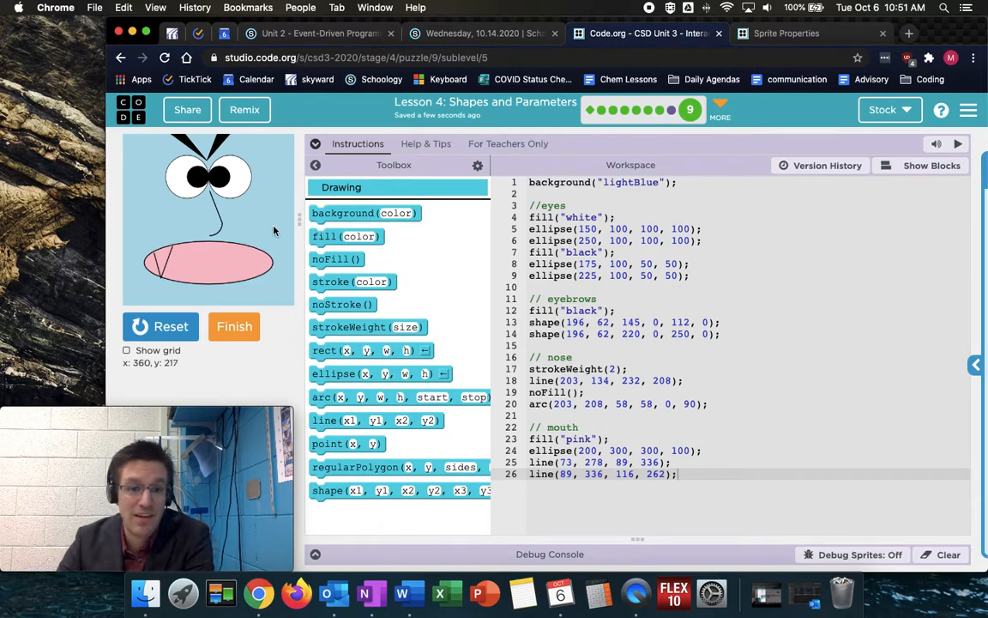
pyautogui.moveTo(195, 193)
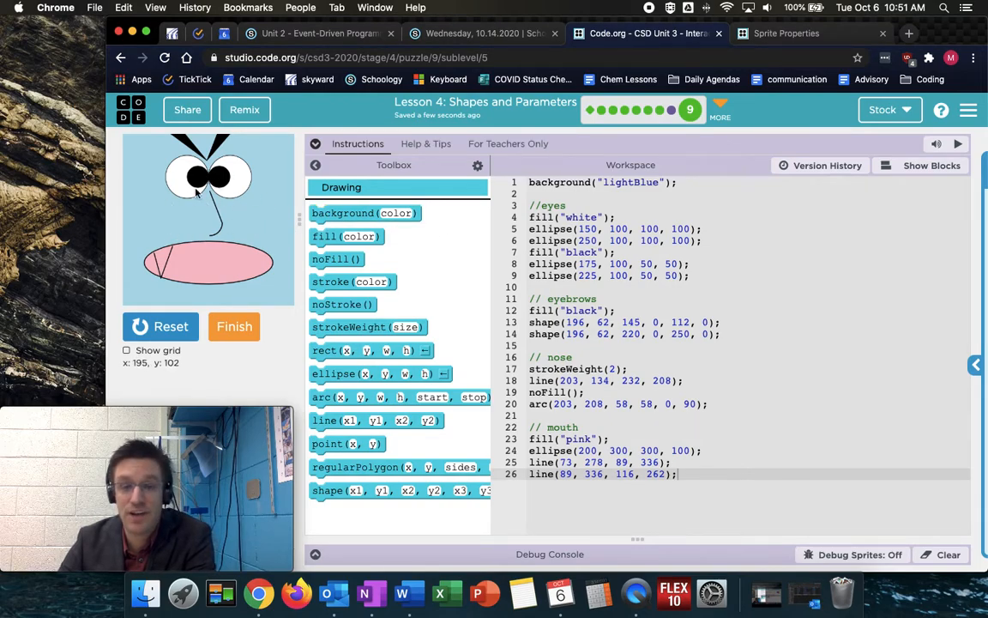
pyautogui.moveTo(204, 273)
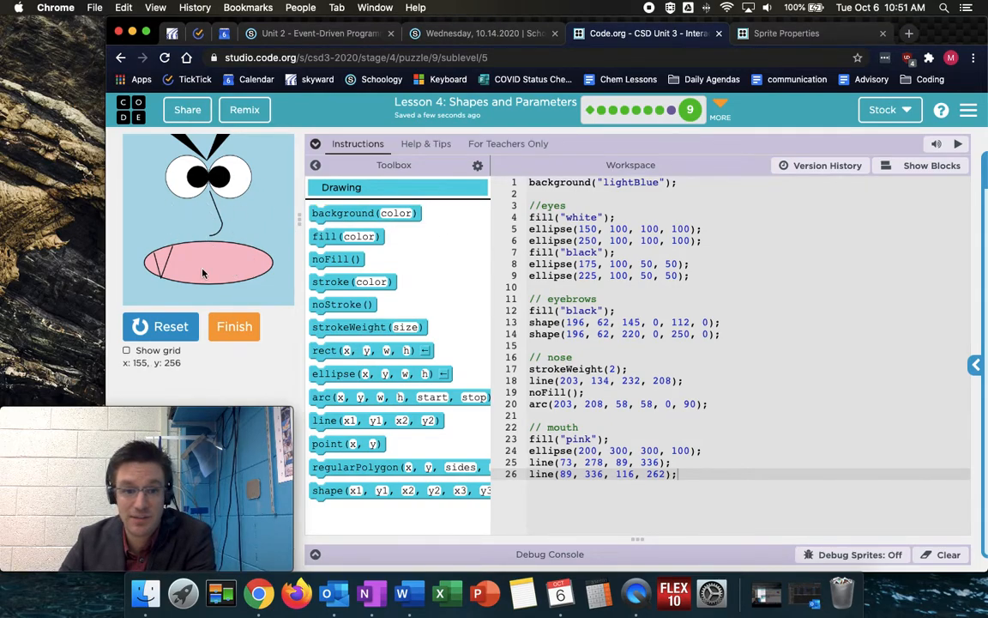